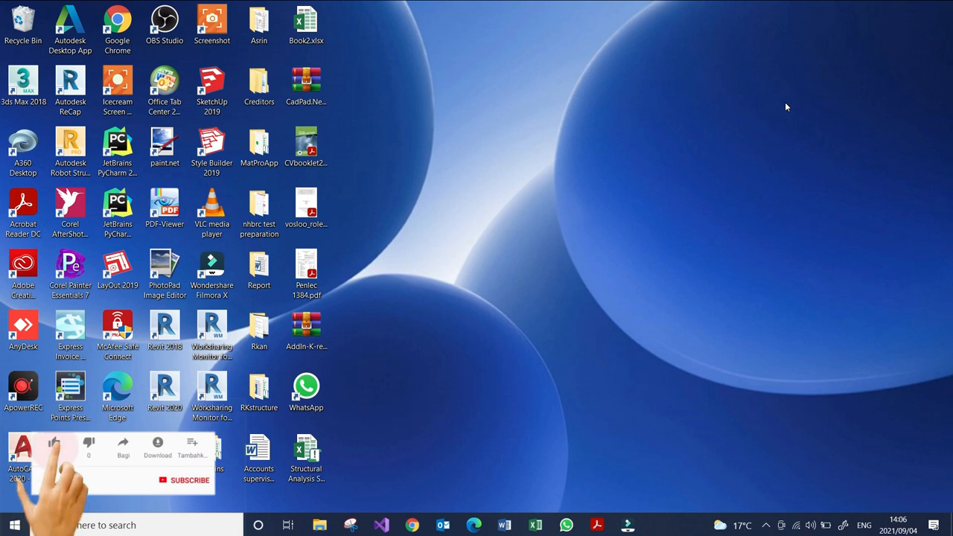
Locate the AddIn-K-rebar archive on the desktop and open it in WinRAR
{"action": "left_click", "coordinate": [53, 442]}
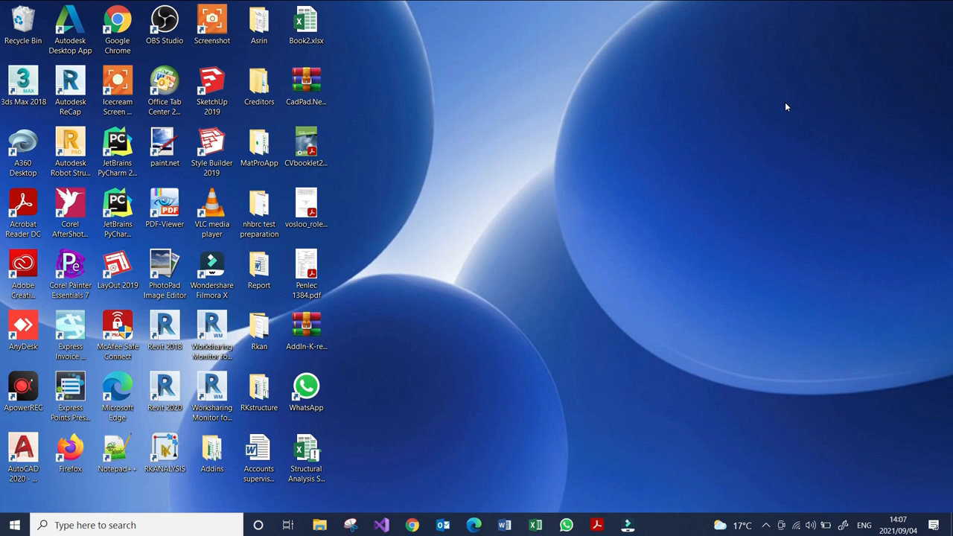
{"action": "mouse_move", "coordinate": [658, 271]}
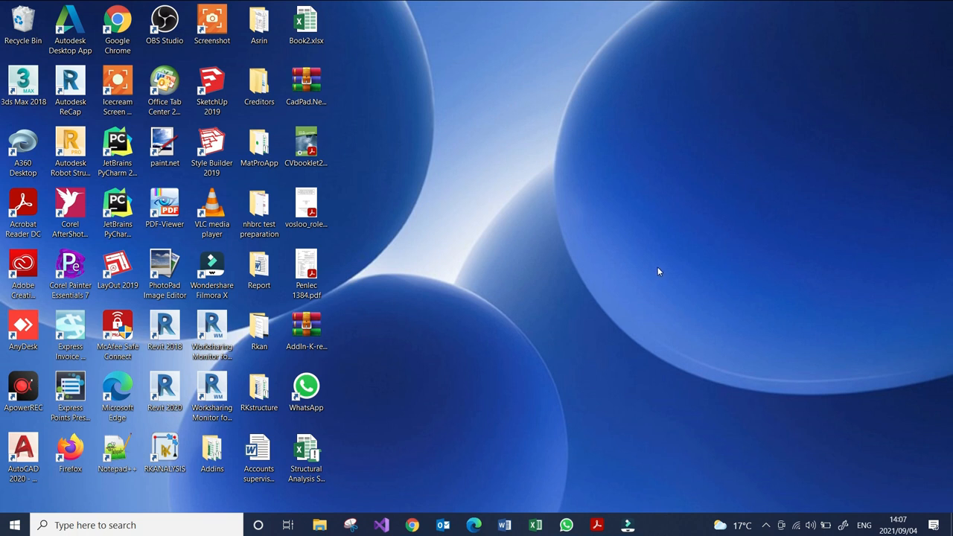
{"action": "left_click", "coordinate": [307, 327]}
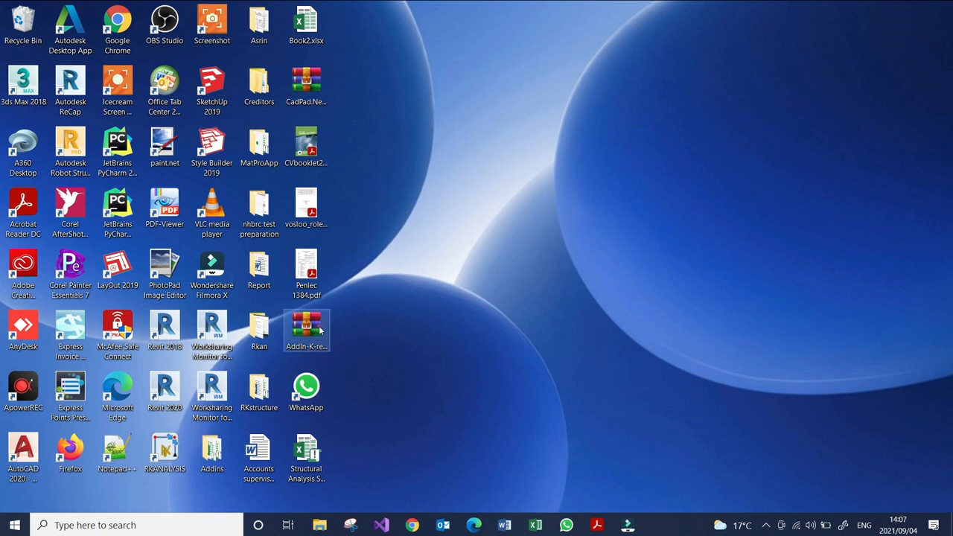
{"action": "double_click", "coordinate": [307, 330]}
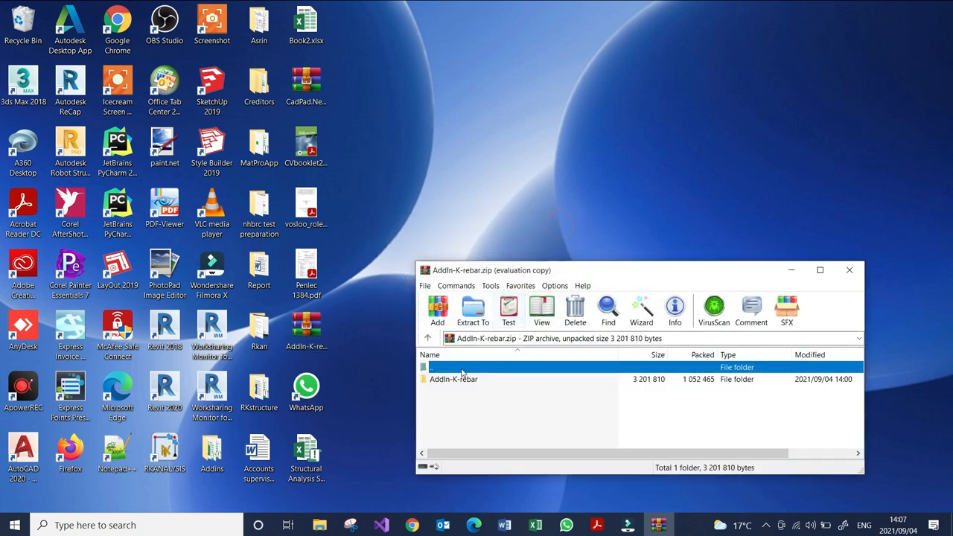
Extract the archive contents to the desktop folder and close WinRAR
{"action": "left_click", "coordinate": [474, 311]}
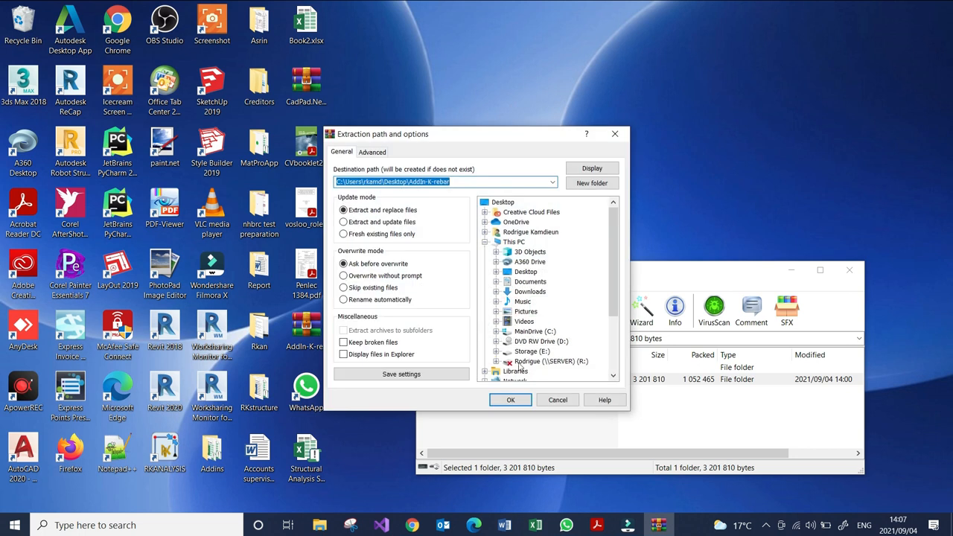
{"action": "left_click", "coordinate": [557, 399]}
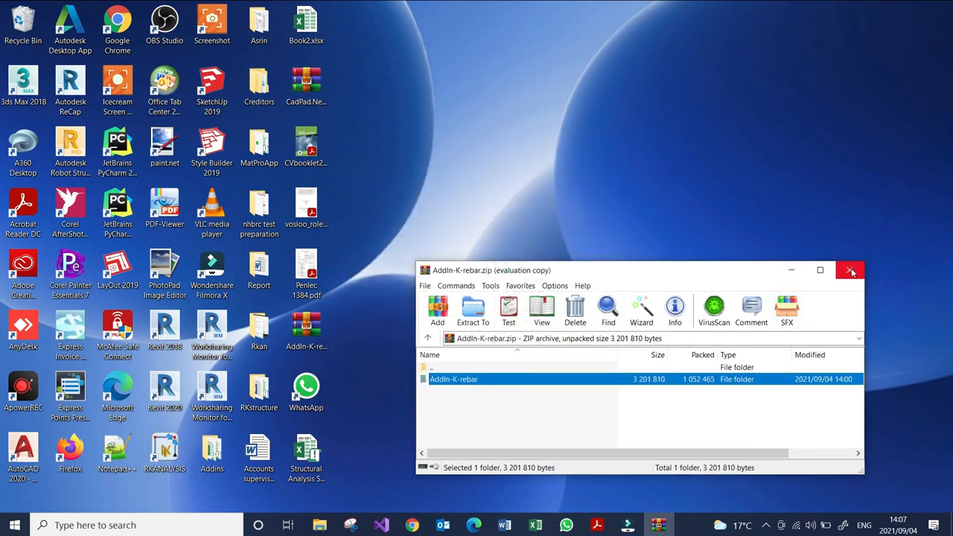
{"action": "left_click", "coordinate": [851, 270]}
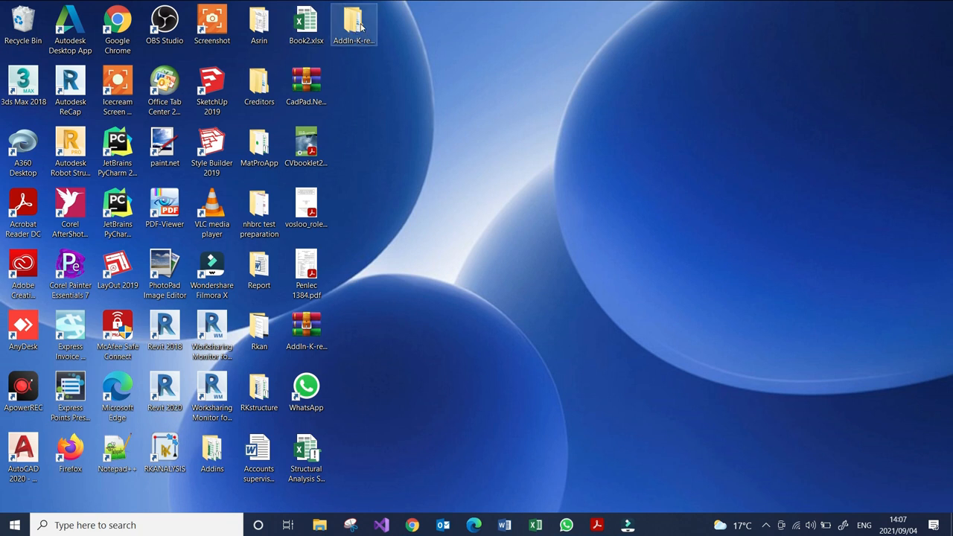
Browse into the extracted AddIn-K-rebar folders and copy the inner K-rebar folder for pasting to C:\
{"action": "double_click", "coordinate": [354, 22]}
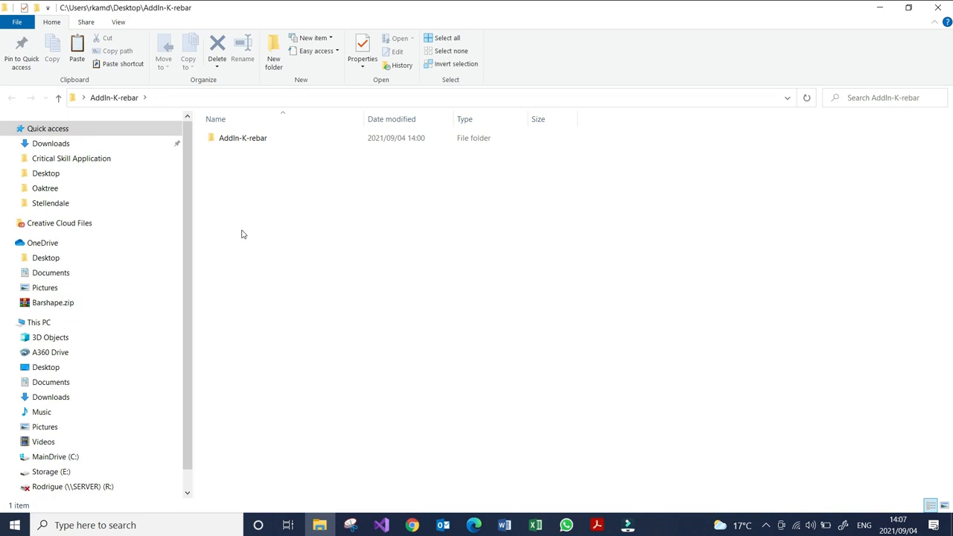
{"action": "left_click", "coordinate": [243, 137]}
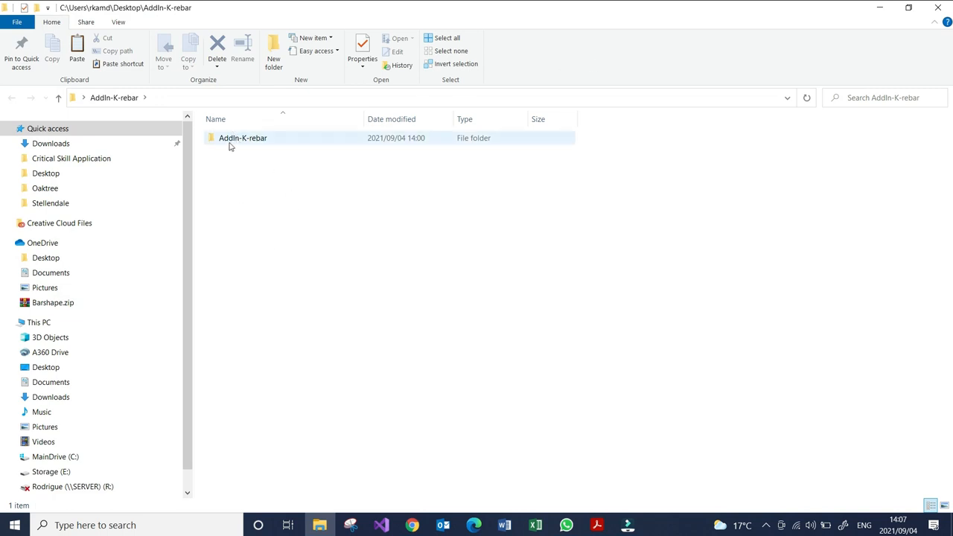
{"action": "mouse_move", "coordinate": [243, 137]}
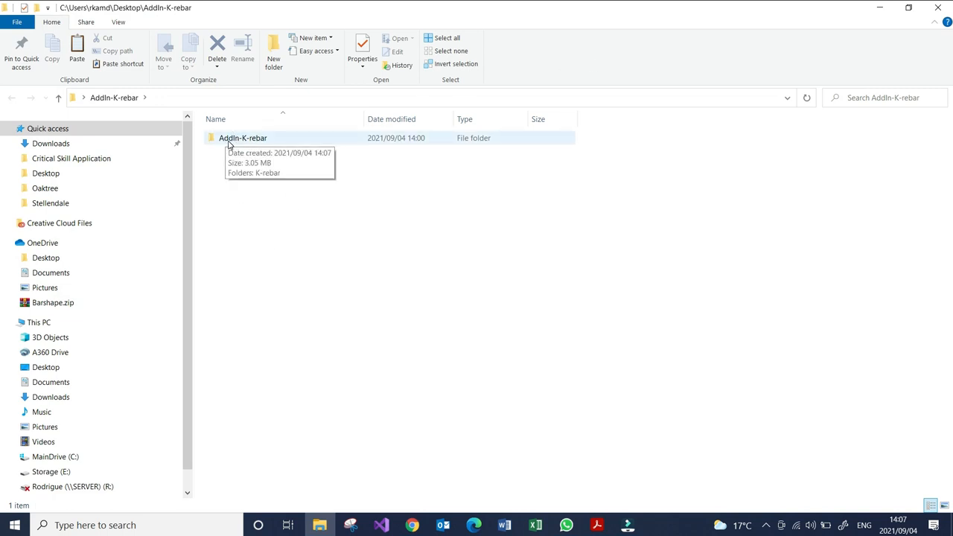
{"action": "double_click", "coordinate": [243, 137]}
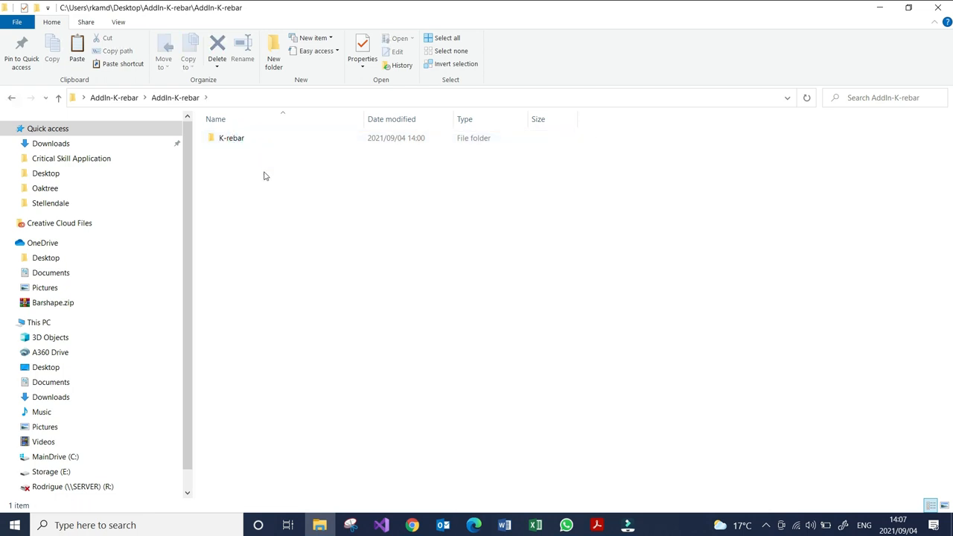
{"action": "mouse_move", "coordinate": [232, 137]}
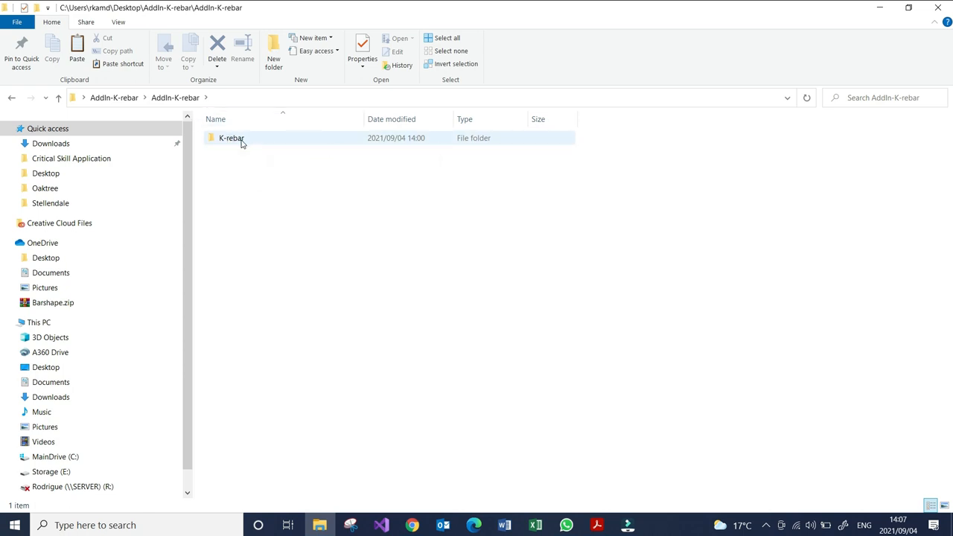
{"action": "mouse_move", "coordinate": [232, 137]}
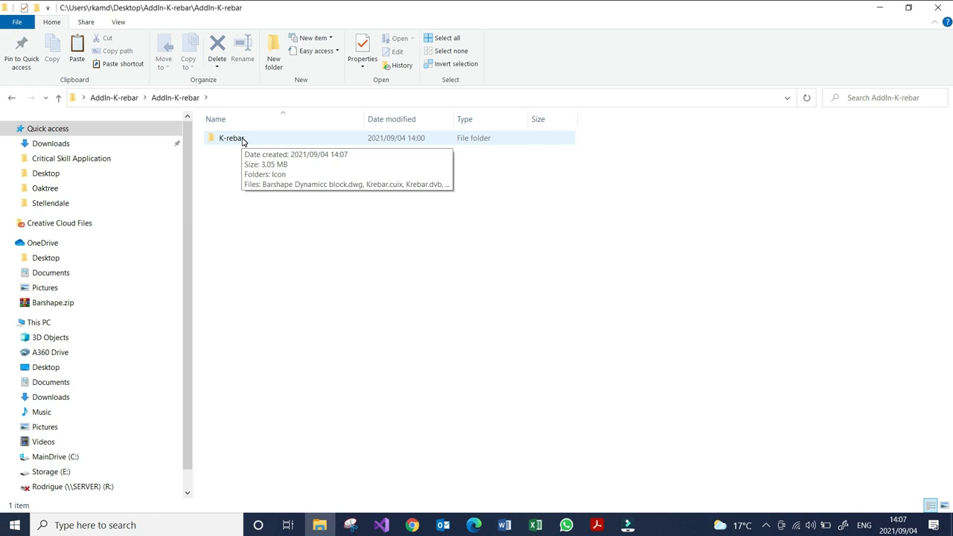
{"action": "right_click", "coordinate": [232, 137]}
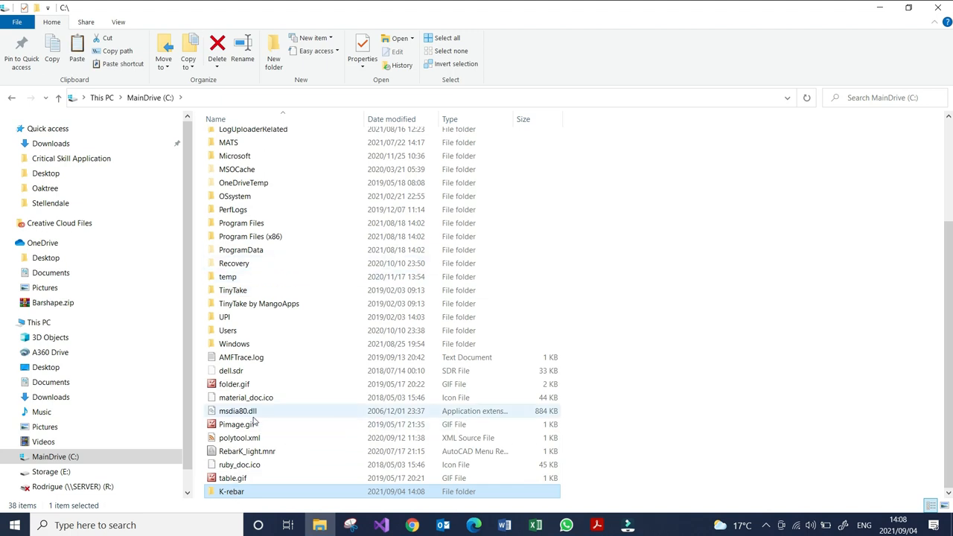
Enter C:\K-rebar and look over the Icon folder and KRebarLISP.lsp file
{"action": "double_click", "coordinate": [232, 491]}
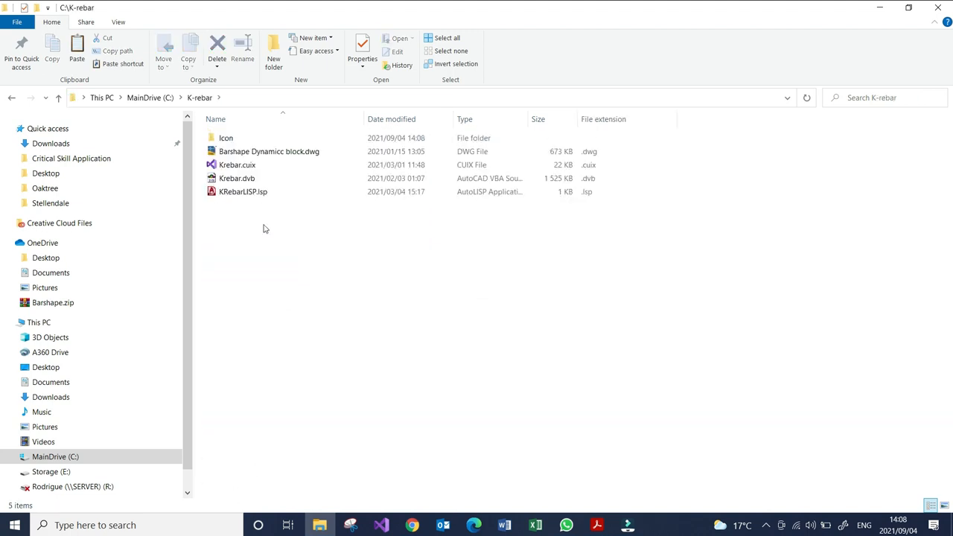
{"action": "left_click", "coordinate": [242, 190]}
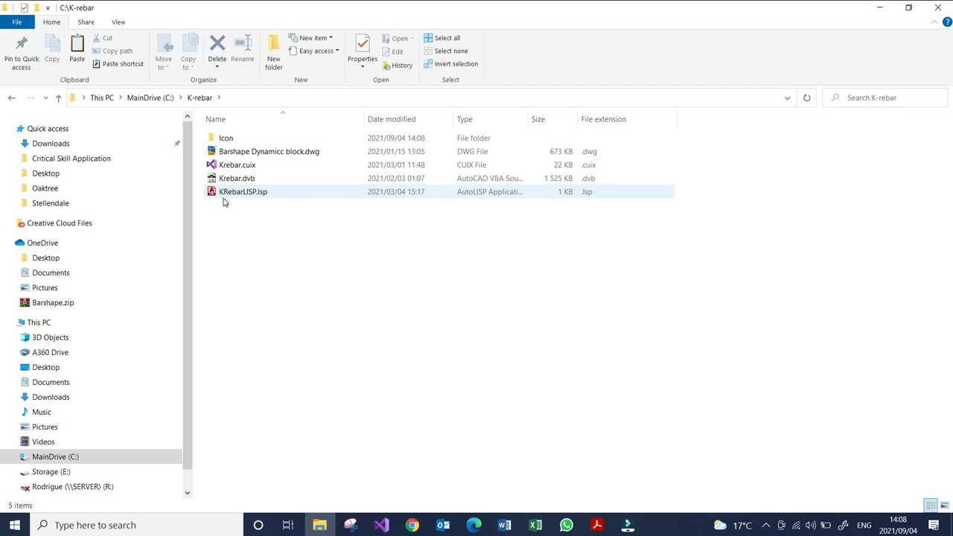
{"action": "left_click", "coordinate": [226, 137]}
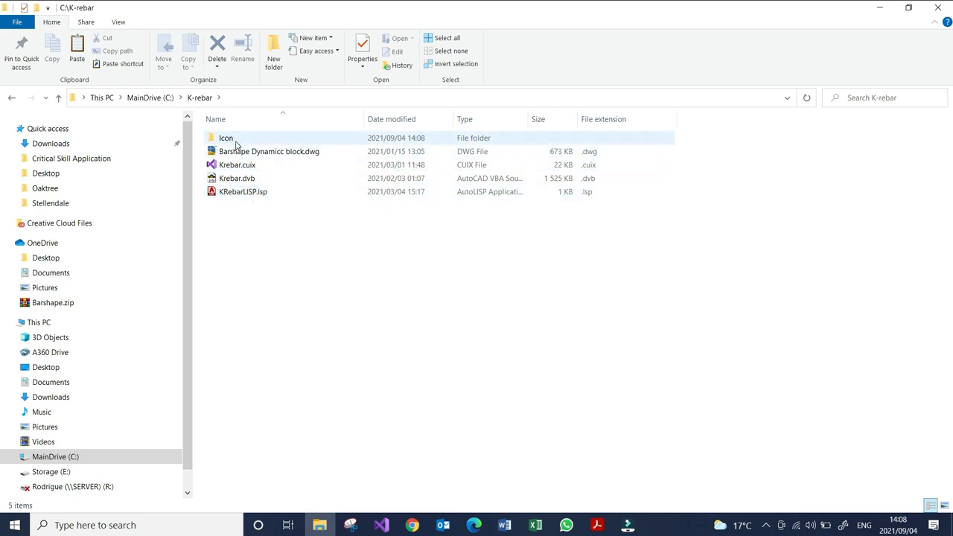
{"action": "mouse_move", "coordinate": [253, 152]}
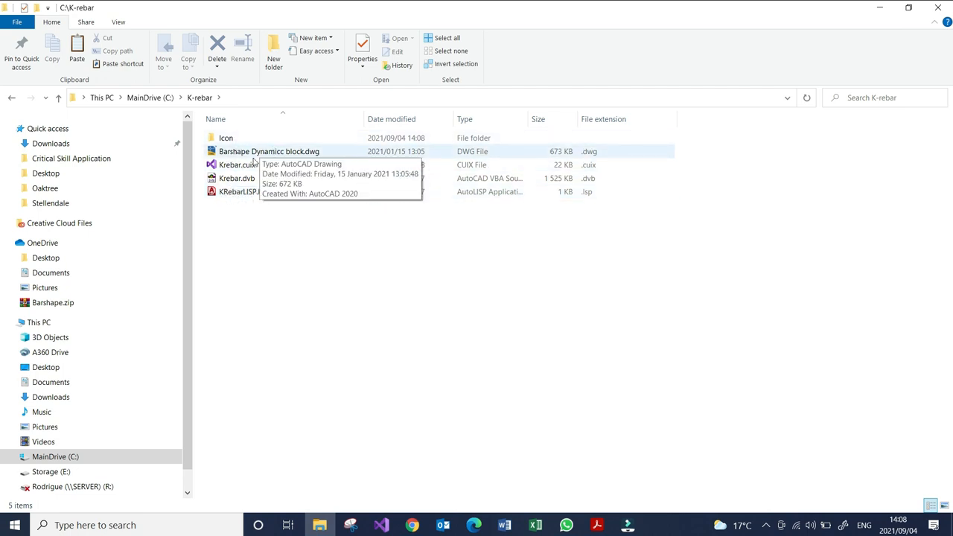
{"action": "mouse_move", "coordinate": [237, 164]}
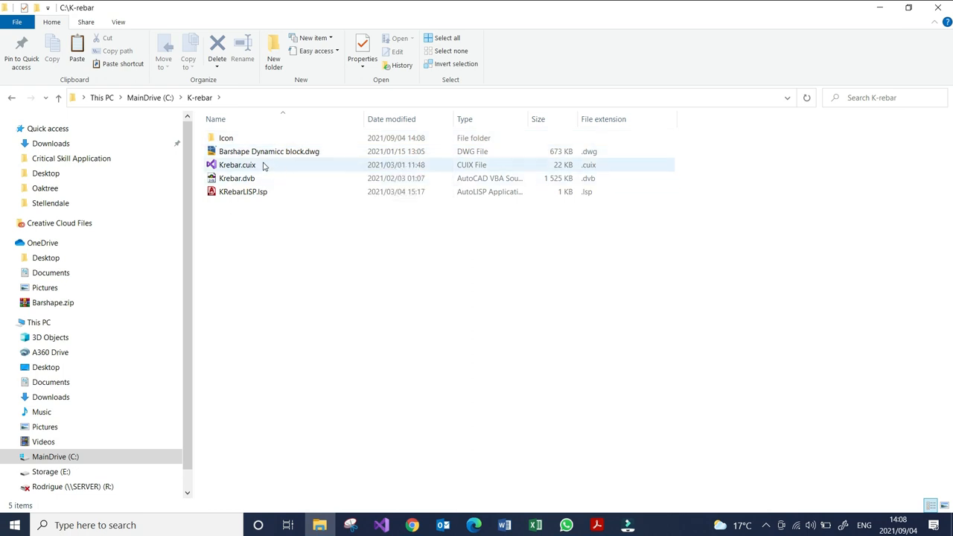
{"action": "mouse_move", "coordinate": [255, 171]}
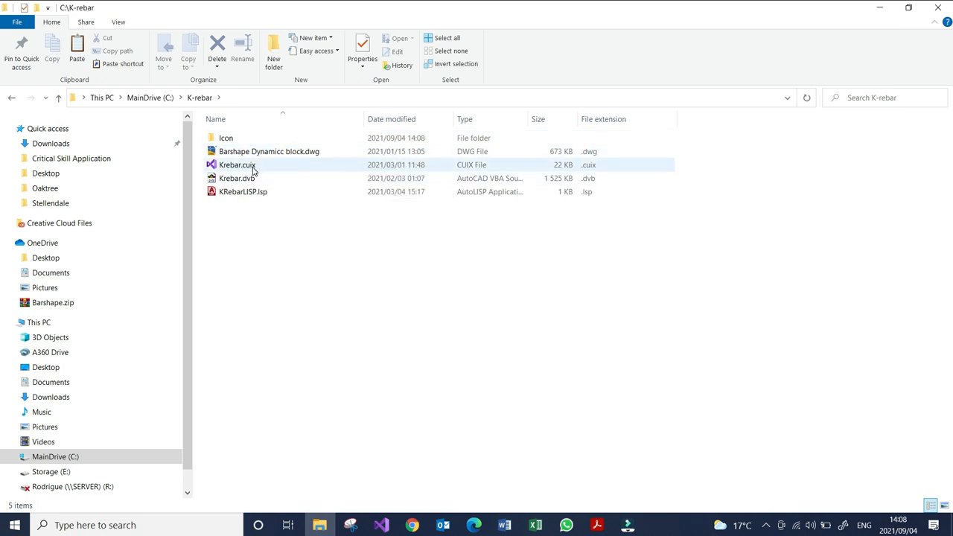
{"action": "mouse_move", "coordinate": [253, 164]}
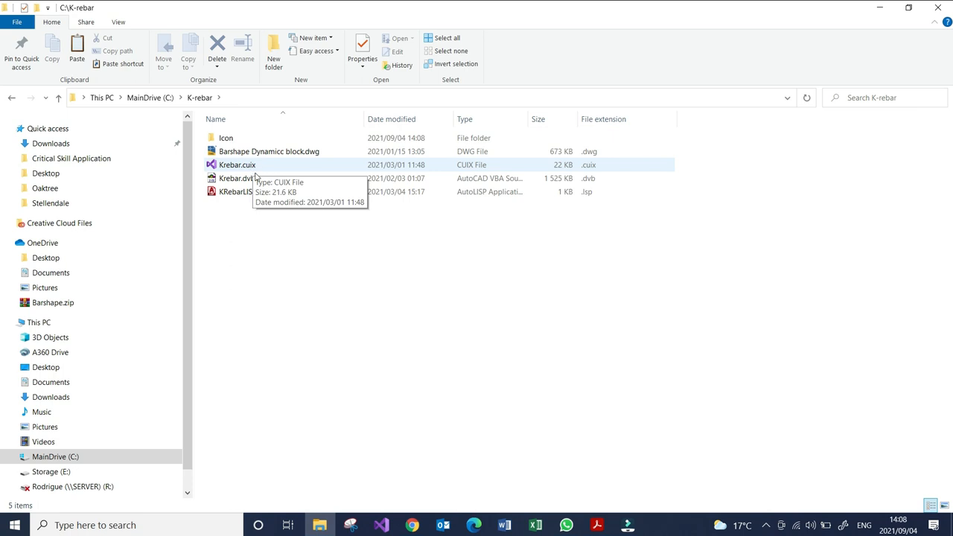
{"action": "mouse_move", "coordinate": [236, 178]}
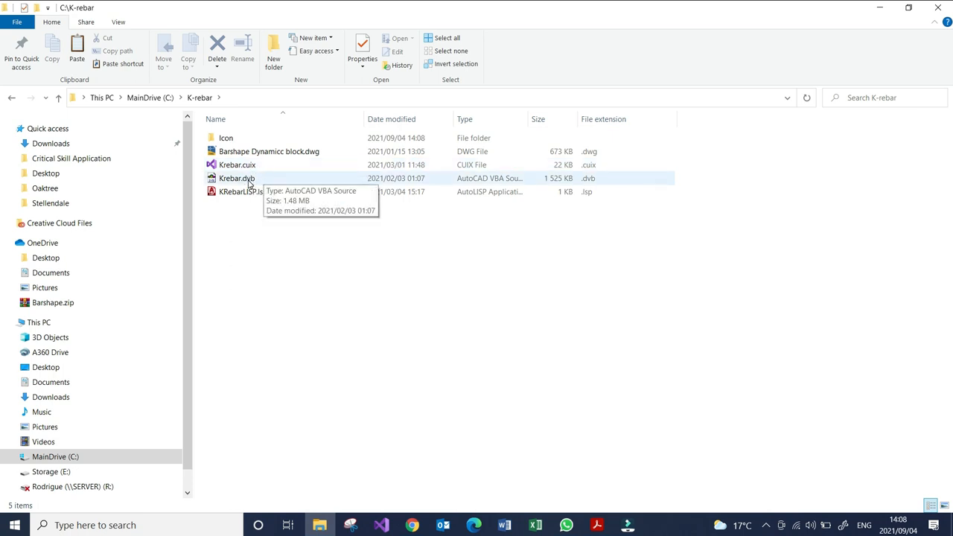
Check the KRebarLISP.lsp and Krebar.dvb file details, then close the folder window
{"action": "left_click", "coordinate": [240, 191]}
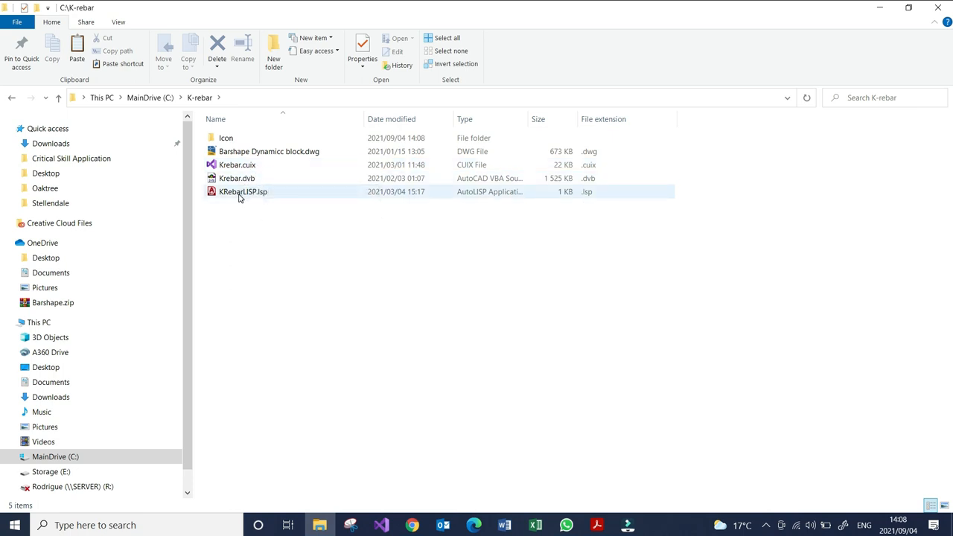
{"action": "mouse_move", "coordinate": [243, 191]}
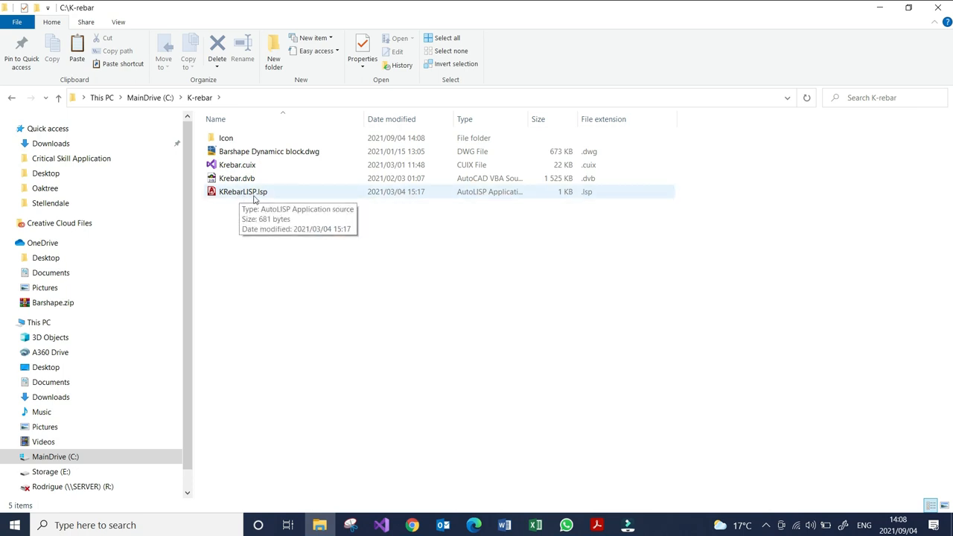
{"action": "mouse_move", "coordinate": [306, 199]}
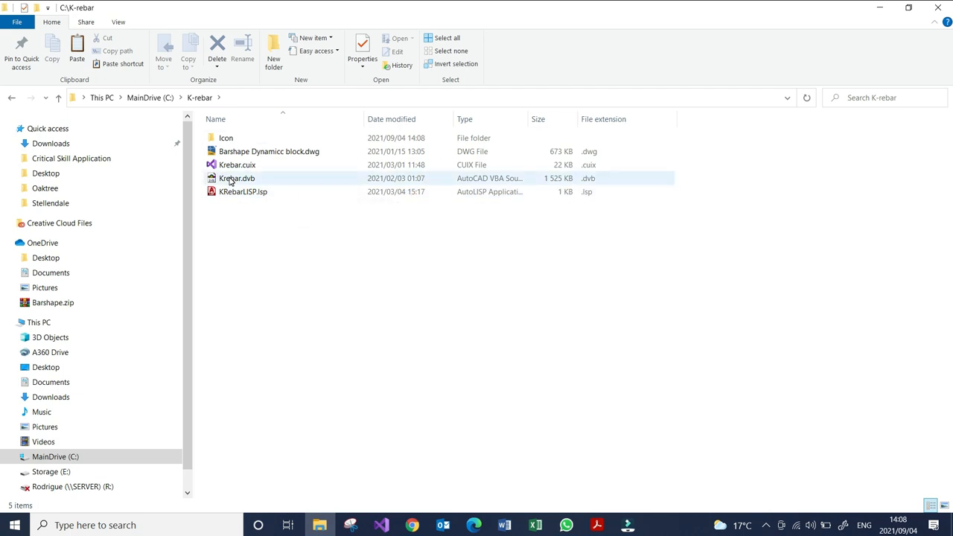
{"action": "left_click", "coordinate": [247, 231]}
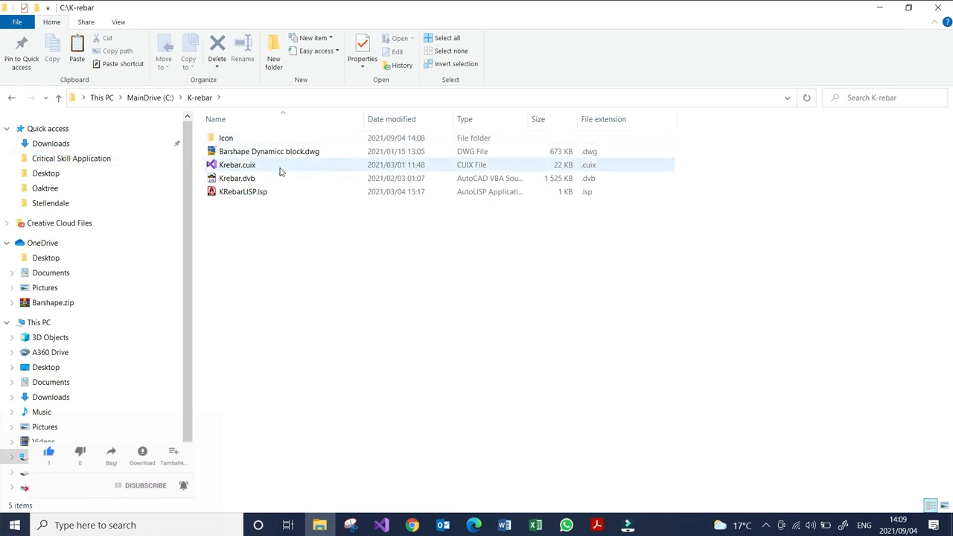
{"action": "left_click", "coordinate": [58, 98]}
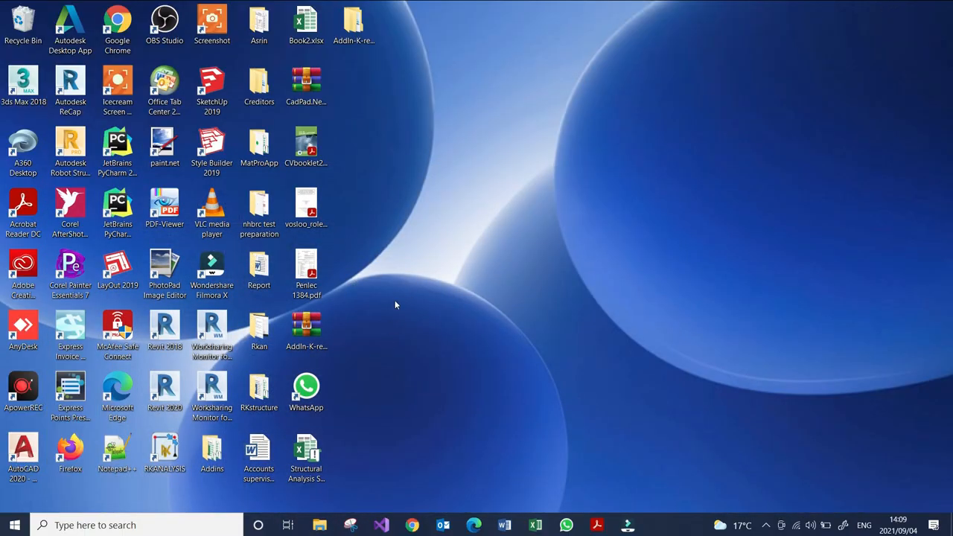
Launch AutoCAD 2020 from its desktop shortcut into a blank drawing
{"action": "left_click", "coordinate": [22, 454]}
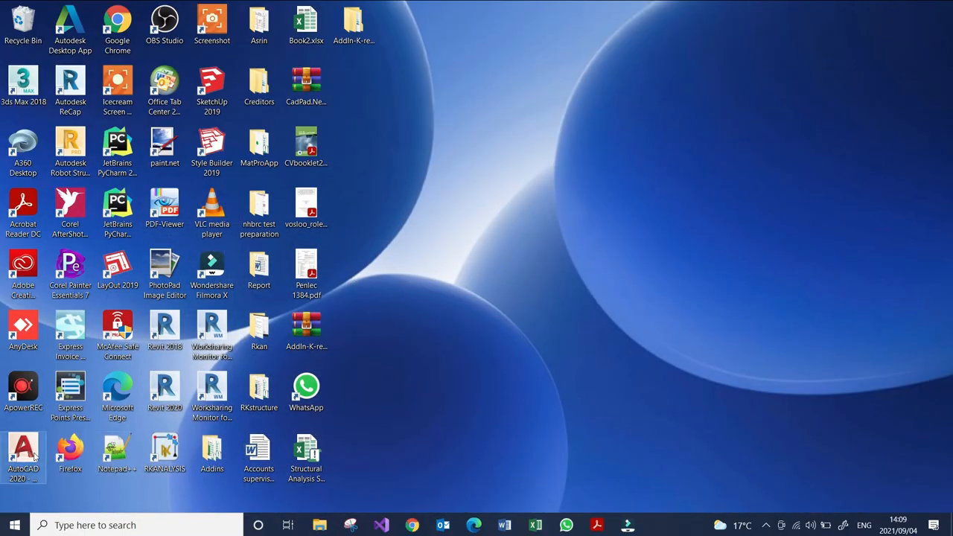
{"action": "double_click", "coordinate": [22, 446]}
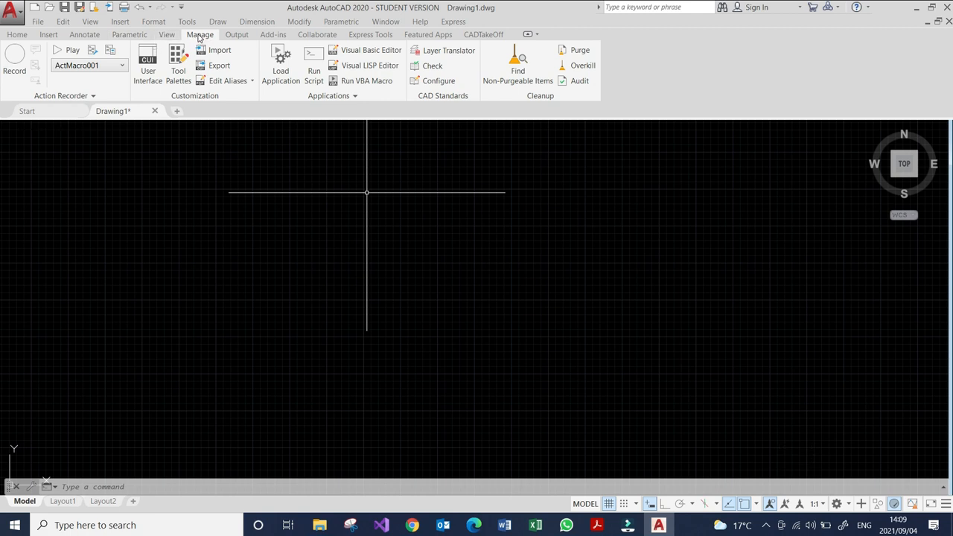
From the Manage ribbon, bring up the Load/Unload Applications dialog and its Startup Suite list
{"action": "left_click", "coordinate": [200, 34]}
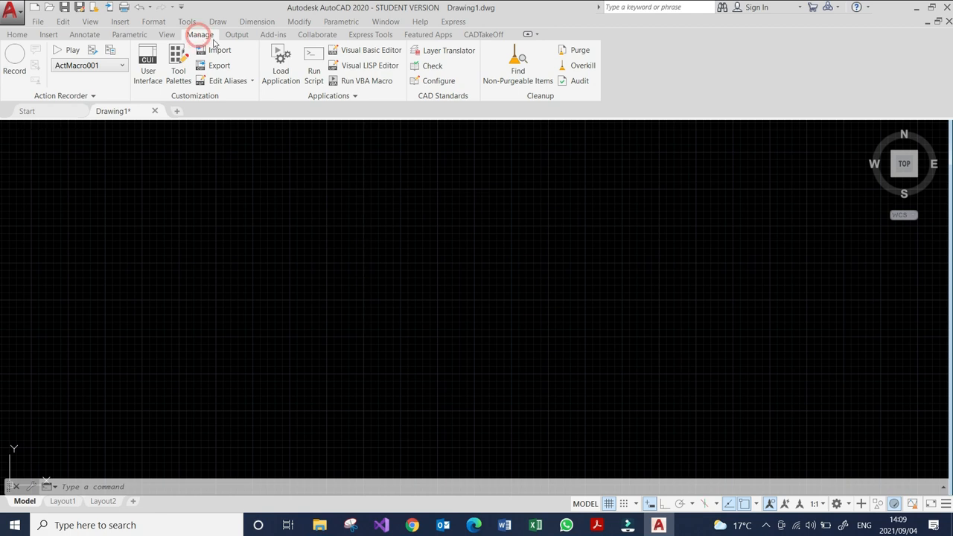
{"action": "mouse_move", "coordinate": [280, 57]}
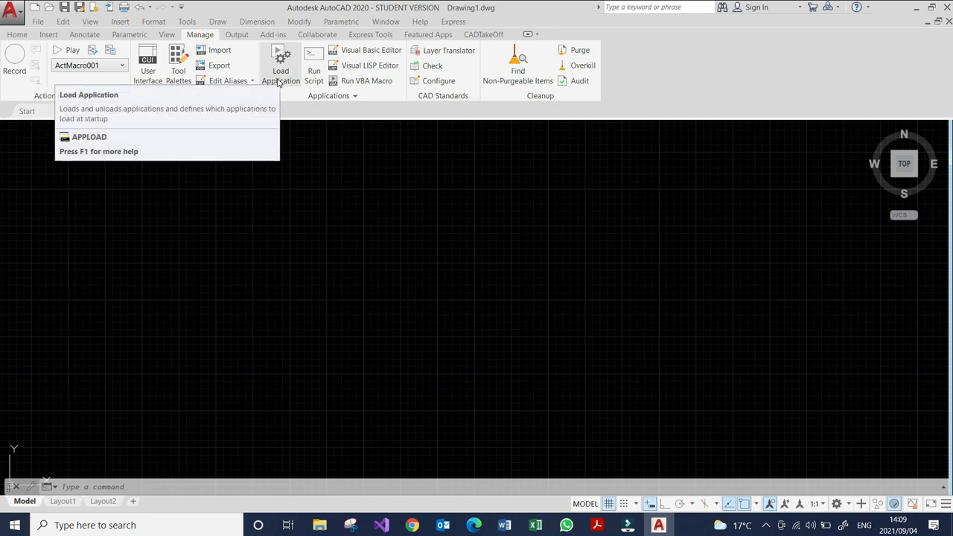
{"action": "left_click", "coordinate": [280, 66]}
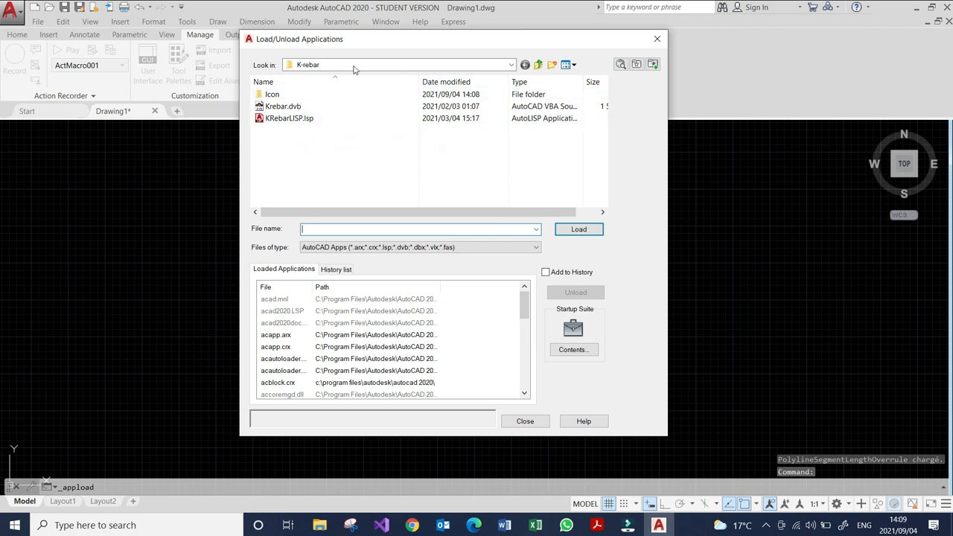
{"action": "mouse_move", "coordinate": [500, 200]}
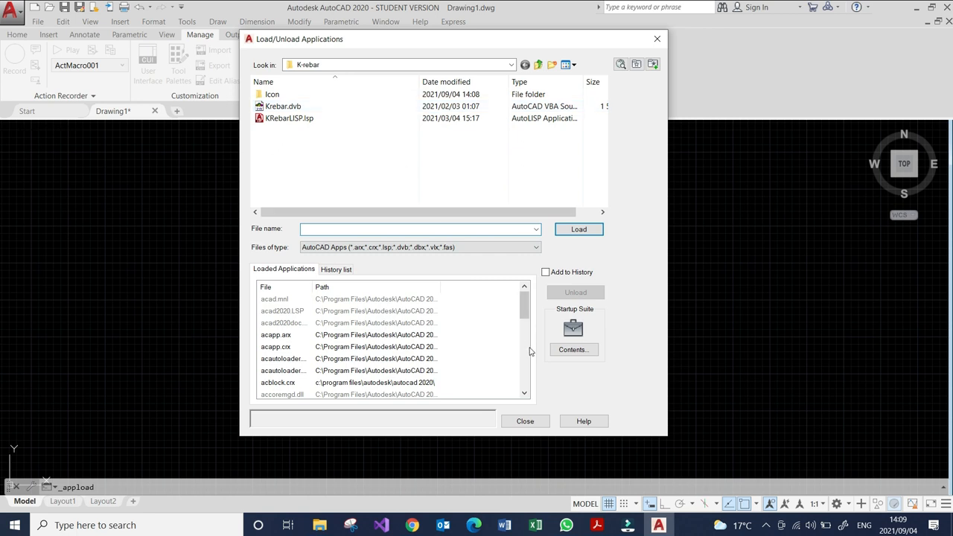
{"action": "left_click", "coordinate": [572, 350]}
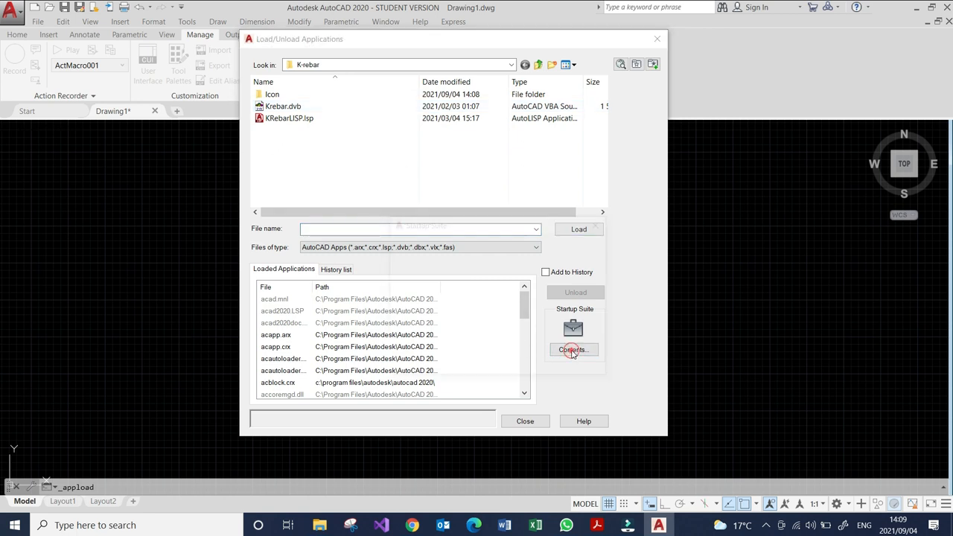
Start adding startup applications and browse the file picker to C:\K-rebar
{"action": "left_click", "coordinate": [572, 350]}
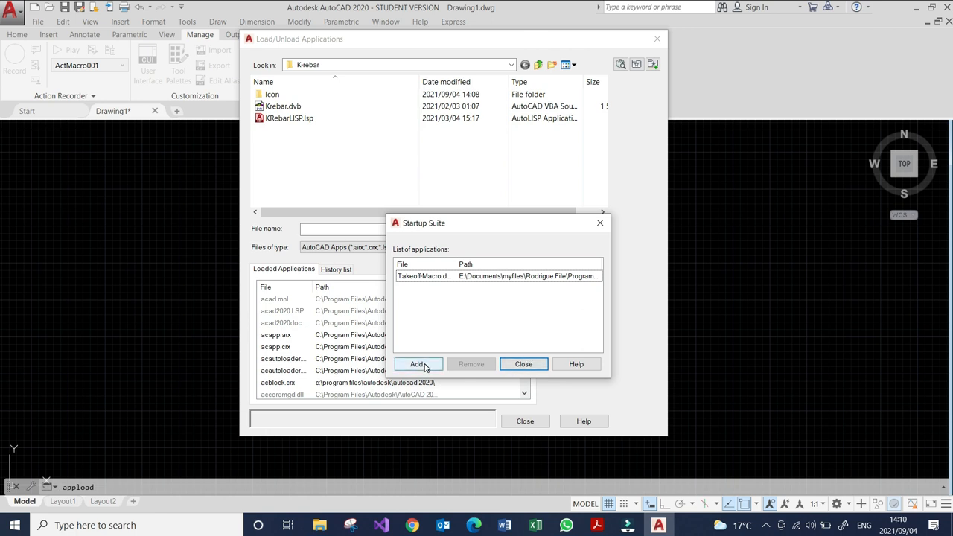
{"action": "left_click", "coordinate": [417, 364]}
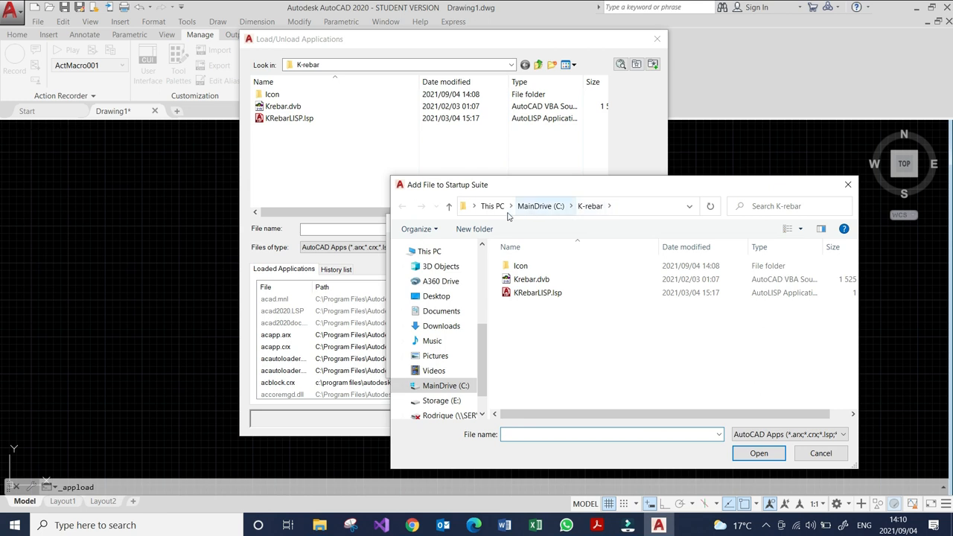
{"action": "left_click", "coordinate": [530, 278]}
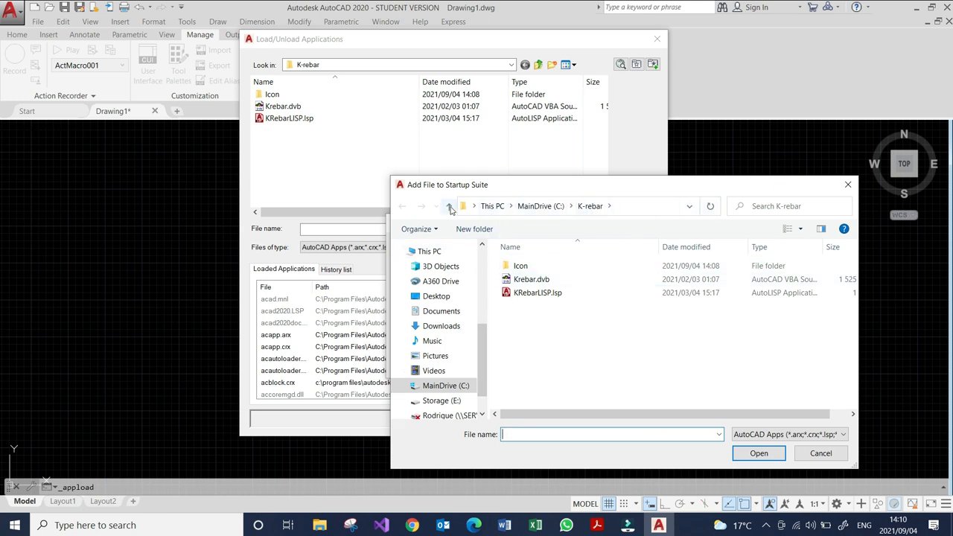
{"action": "left_click", "coordinate": [447, 205]}
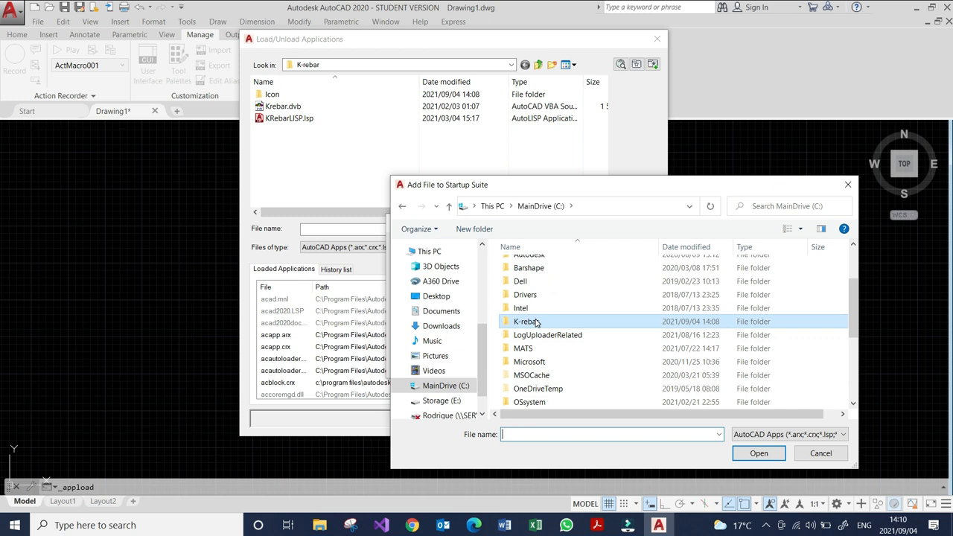
{"action": "mouse_move", "coordinate": [527, 321]}
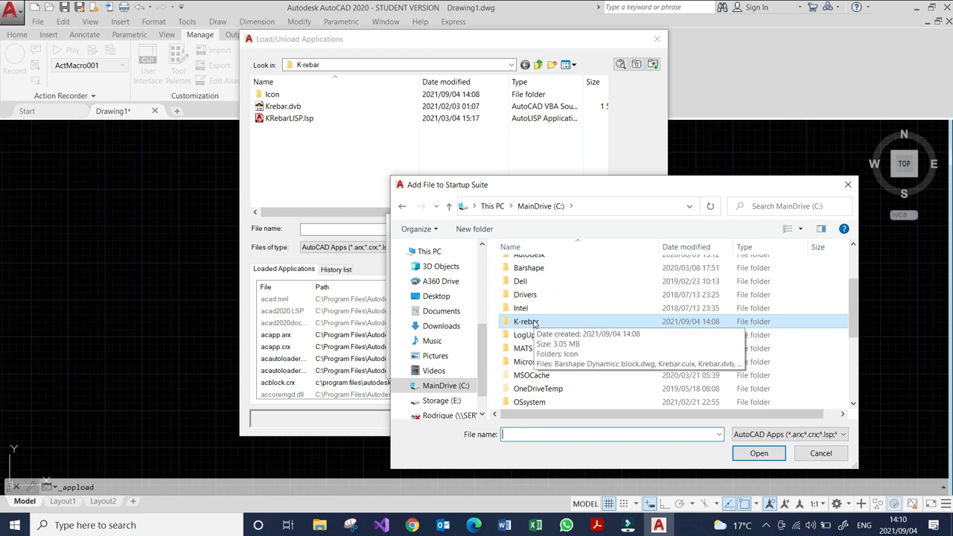
{"action": "double_click", "coordinate": [527, 321]}
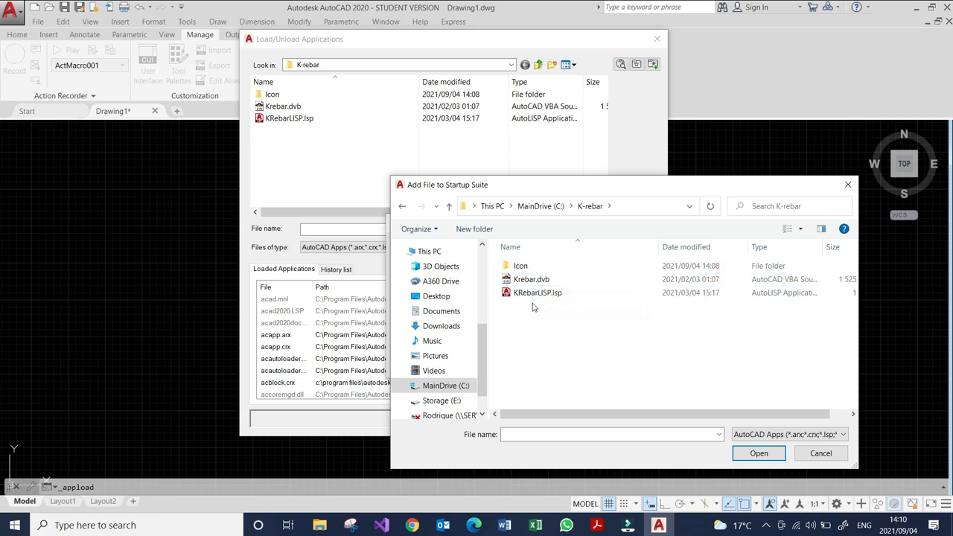
{"action": "mouse_move", "coordinate": [531, 280]}
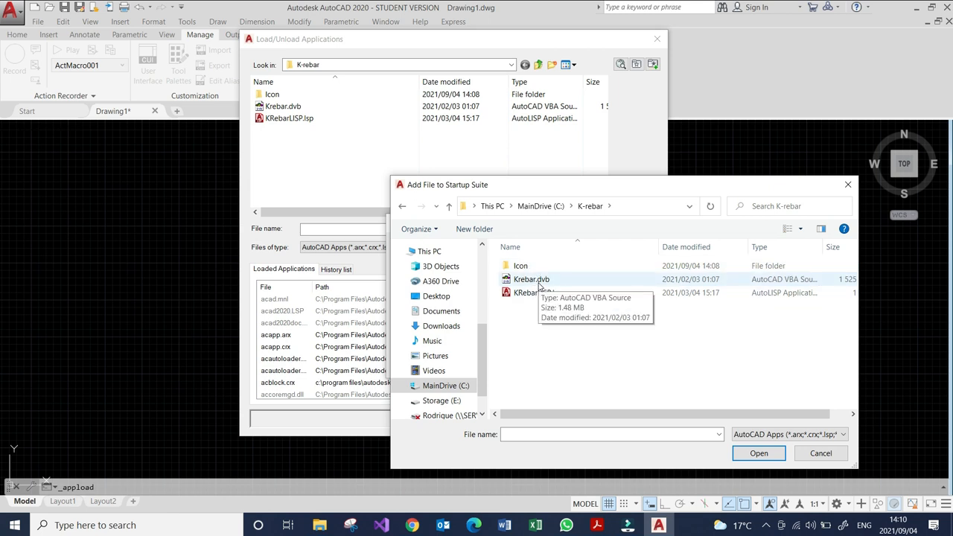
{"action": "mouse_move", "coordinate": [524, 291]}
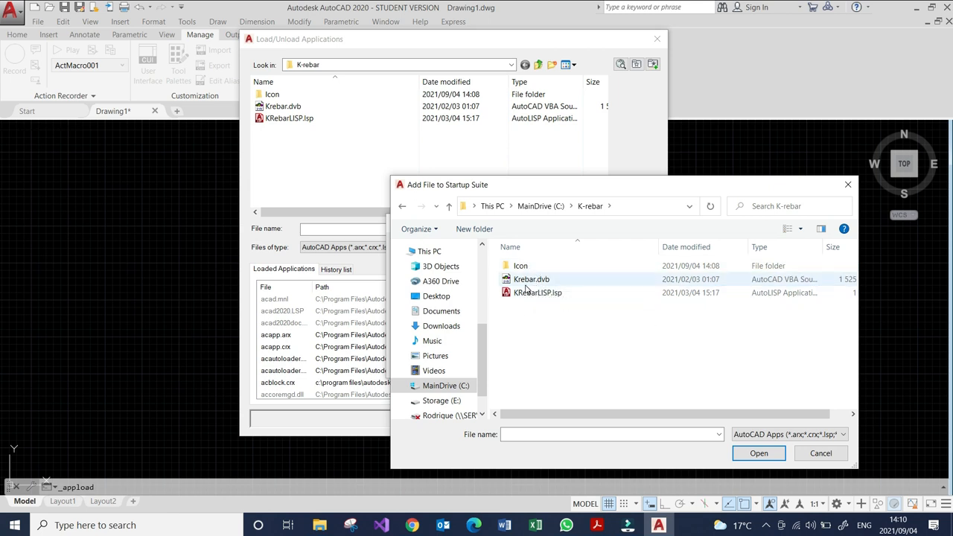
{"action": "mouse_move", "coordinate": [530, 280]}
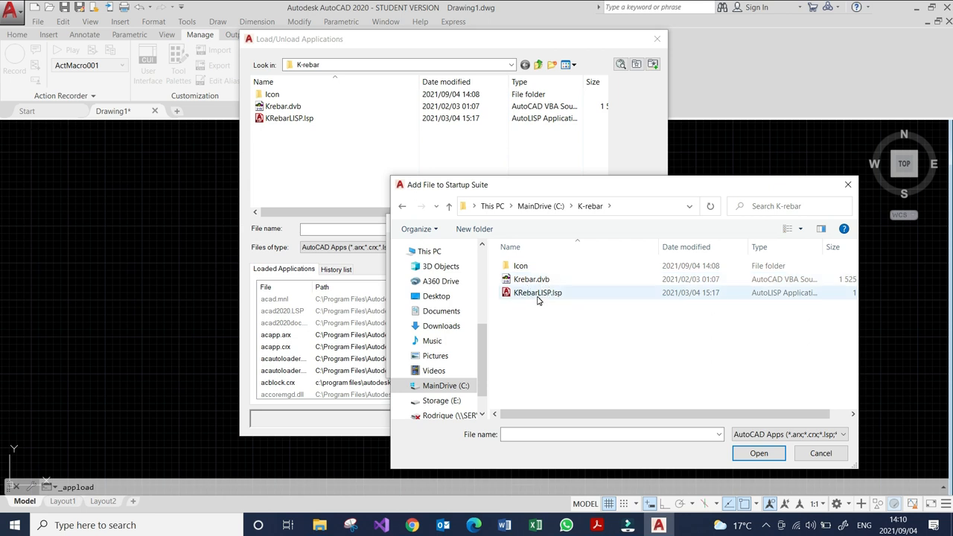
Add Krebar.dvb and KRebarLISP.lsp to the Startup Suite and close the loader dialogs
{"action": "left_click", "coordinate": [531, 279]}
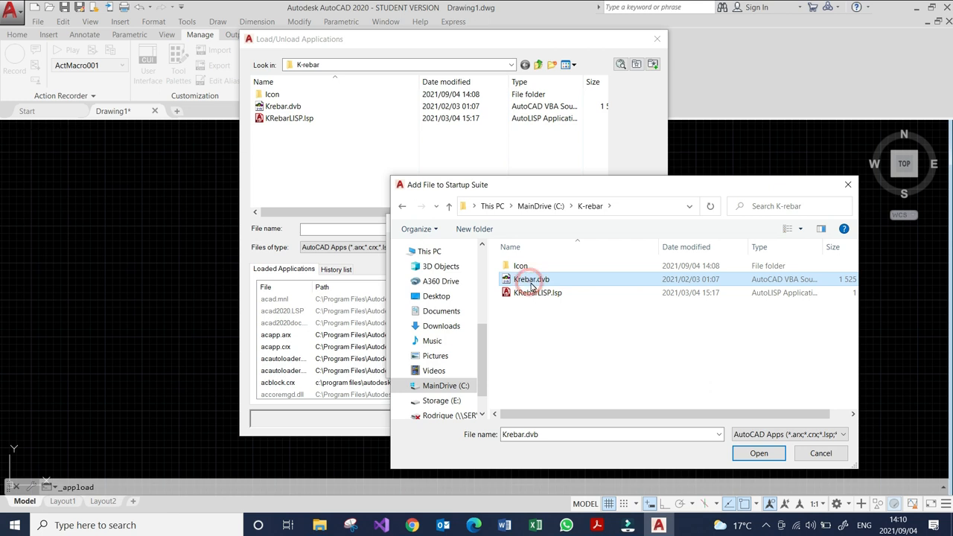
{"action": "left_click", "coordinate": [537, 291]}
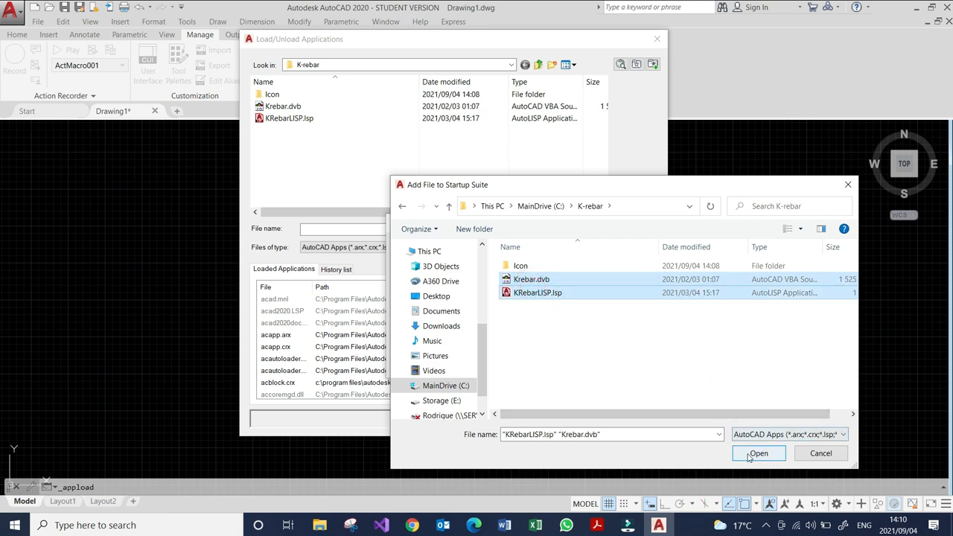
{"action": "left_click", "coordinate": [758, 453]}
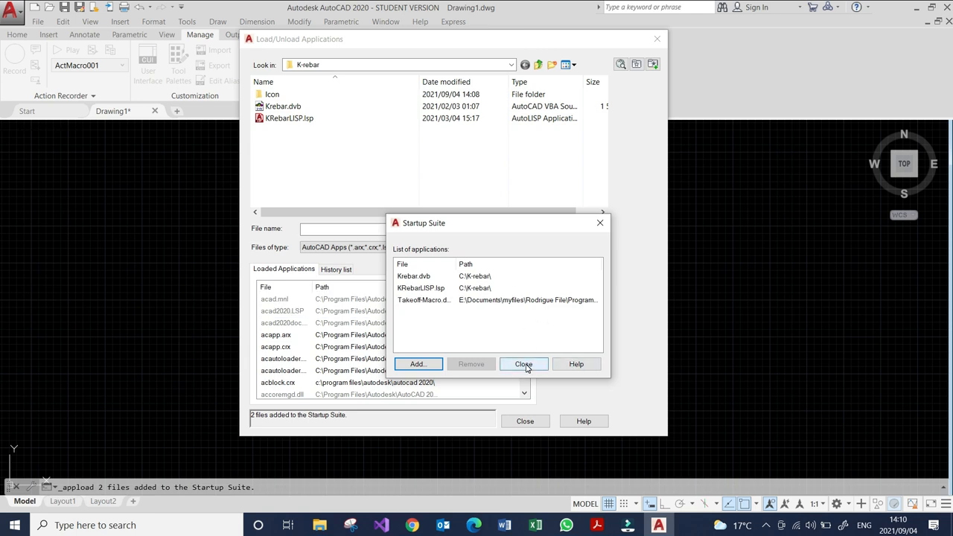
{"action": "left_click", "coordinate": [524, 363]}
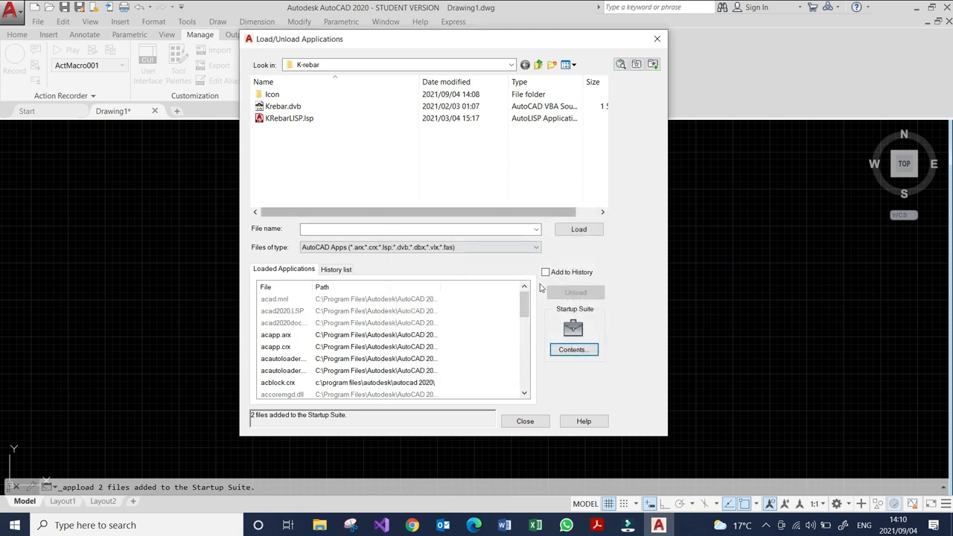
{"action": "mouse_move", "coordinate": [524, 420]}
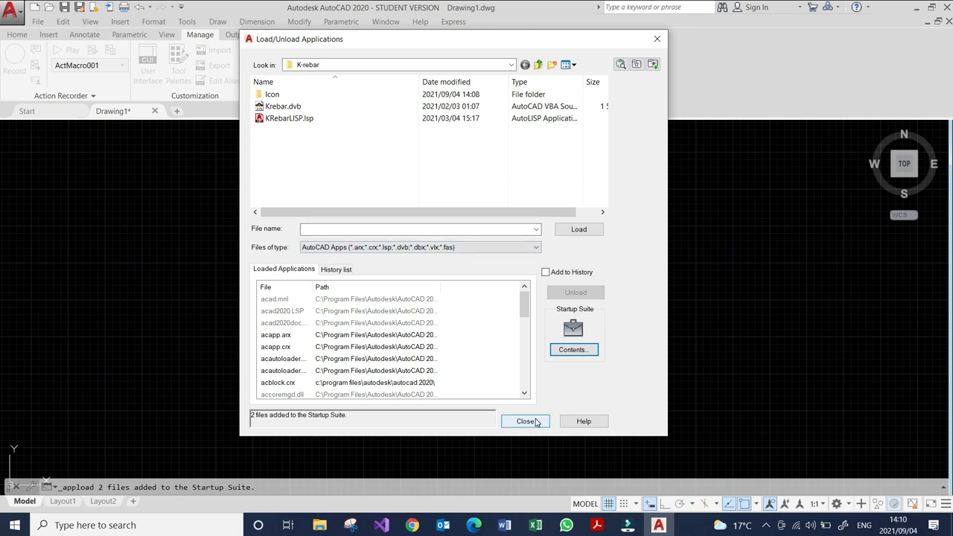
{"action": "left_click", "coordinate": [526, 419]}
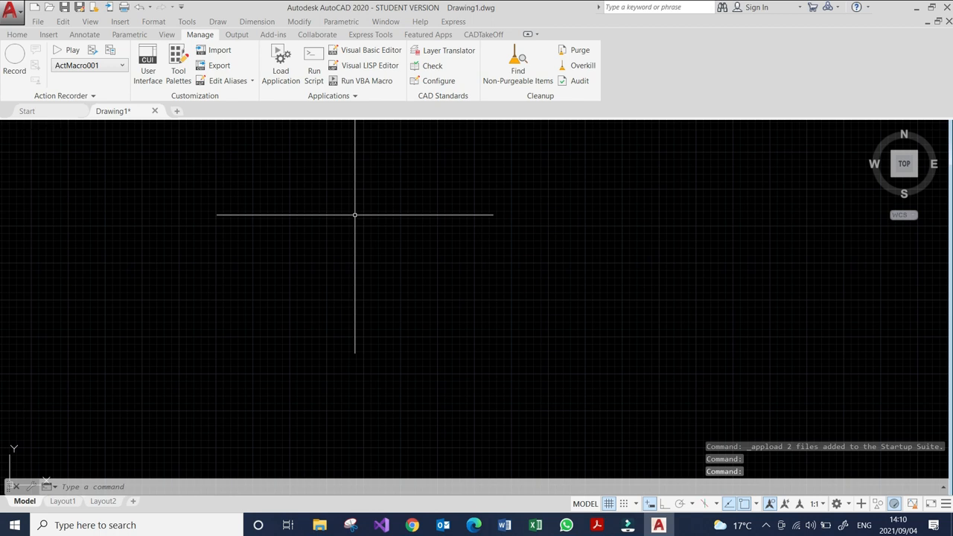
{"action": "mouse_move", "coordinate": [848, 453]}
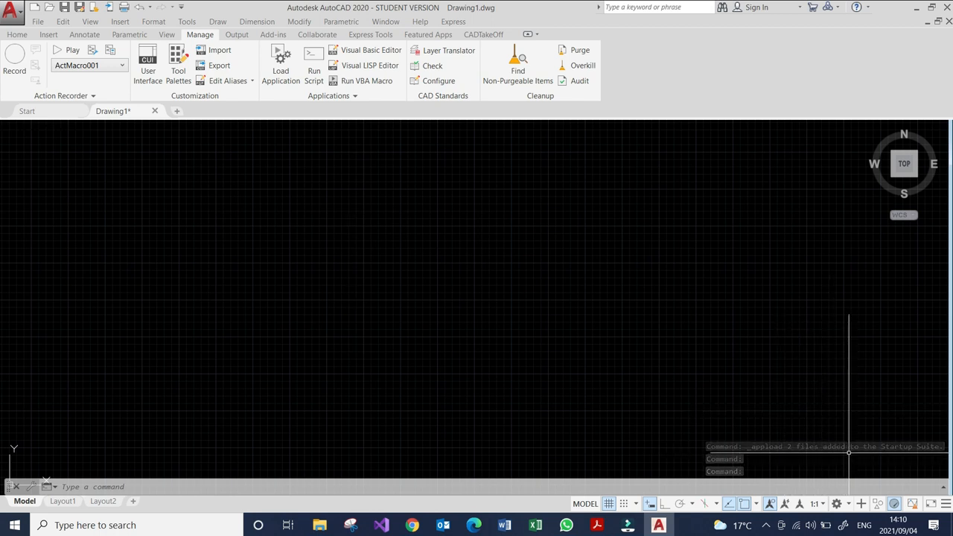
{"action": "mouse_move", "coordinate": [337, 250]}
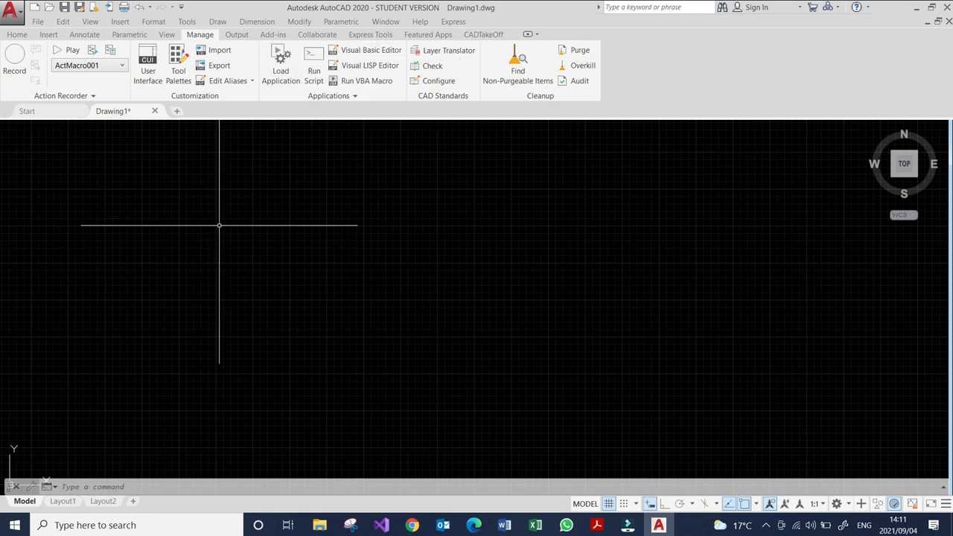
Begin entering the krb command at the AutoCAD command line
{"action": "type", "text": "k"}
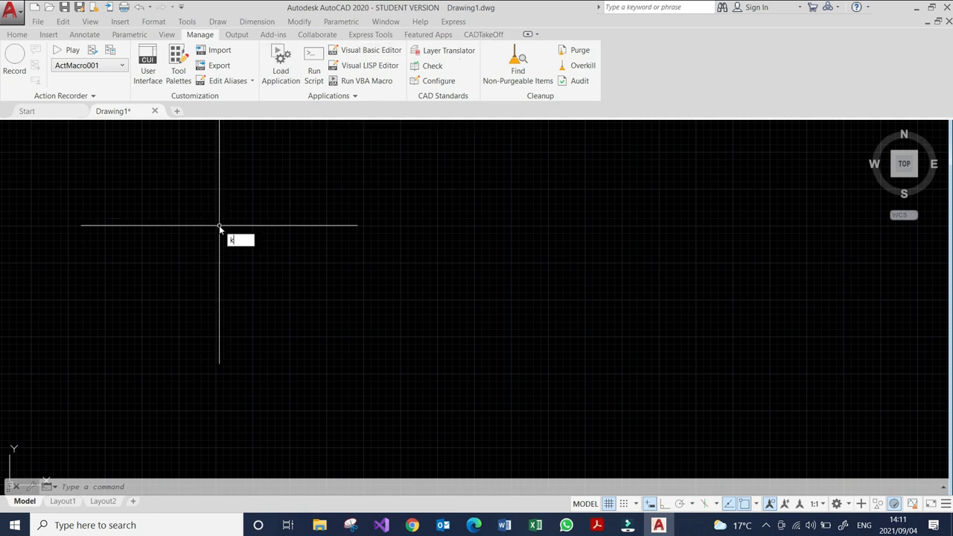
{"action": "type", "text": "r"}
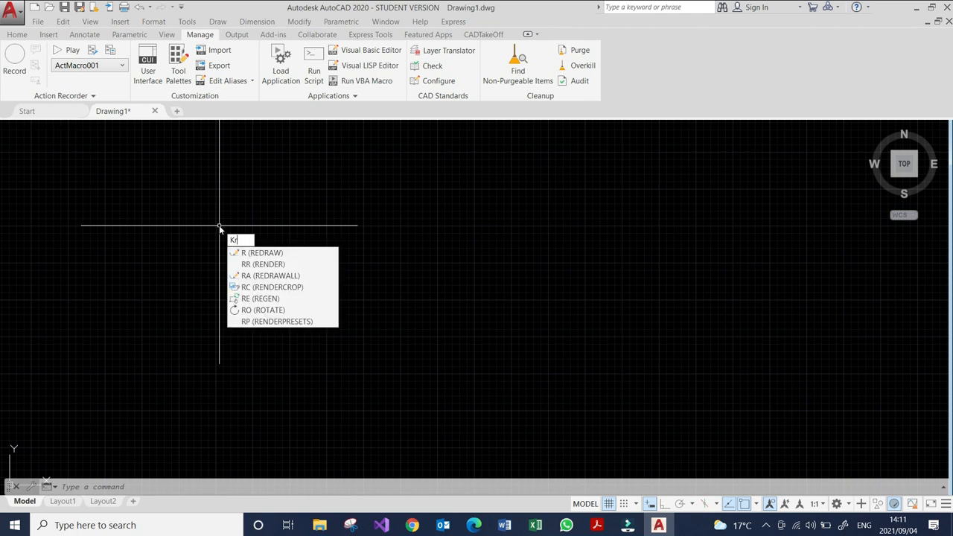
{"action": "type", "text": "b"}
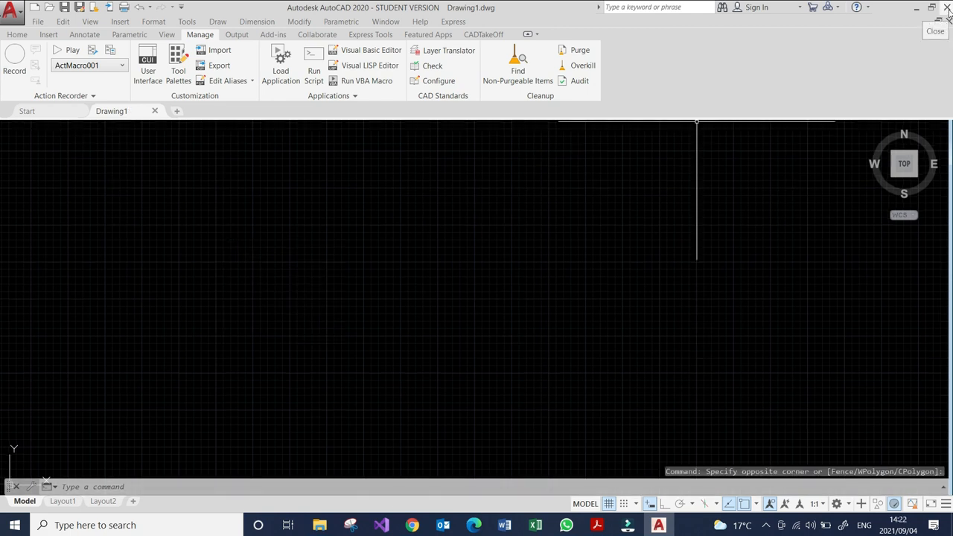
{"action": "left_click", "coordinate": [917, 7]}
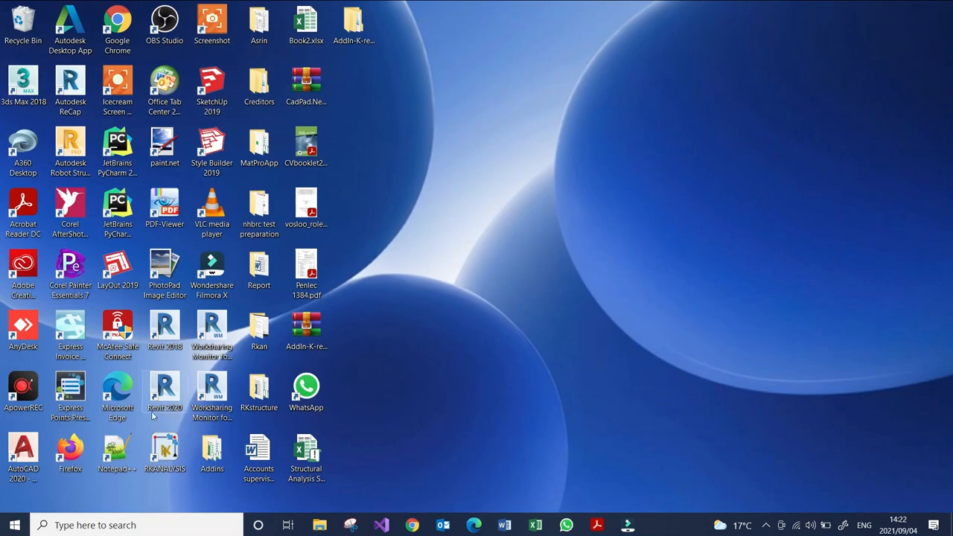
{"action": "double_click", "coordinate": [22, 453]}
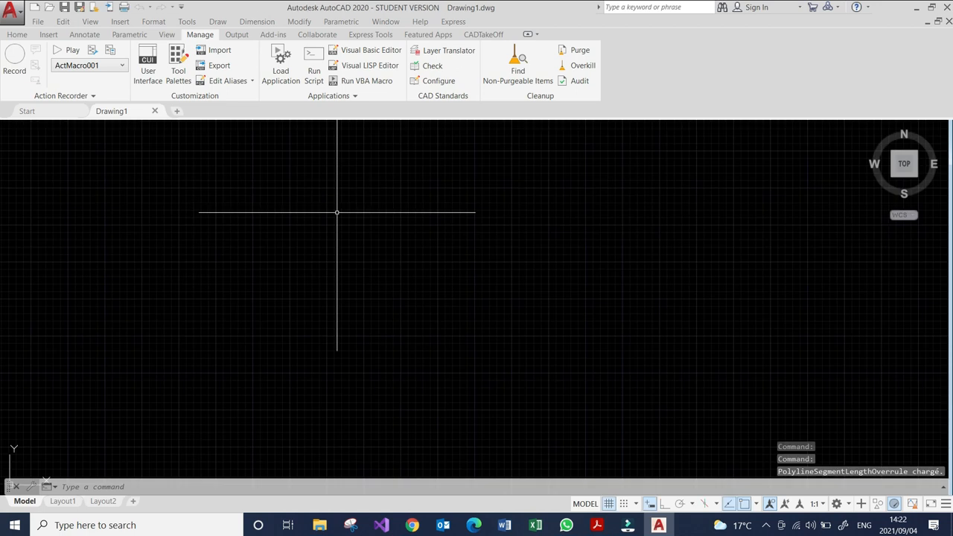
{"action": "mouse_move", "coordinate": [370, 247]}
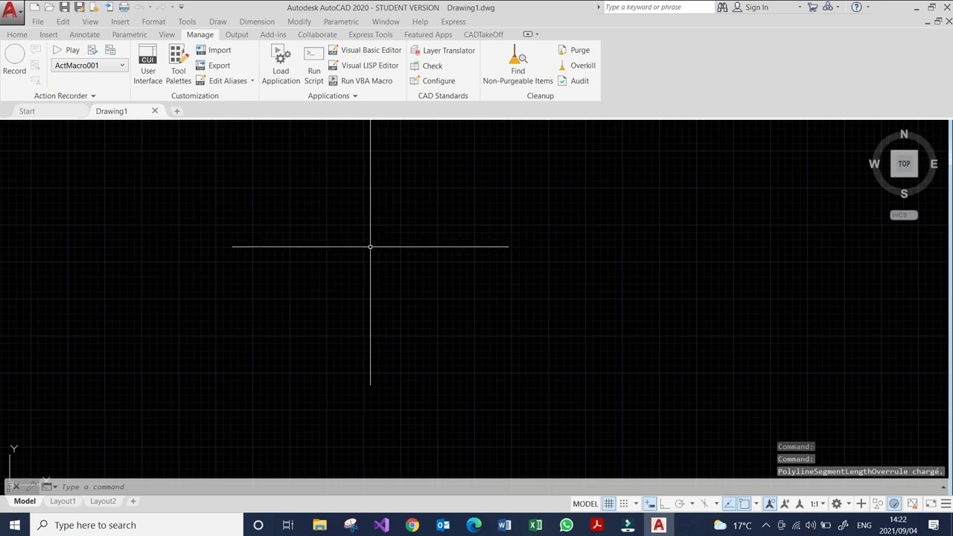
{"action": "type", "text": "KRBL"}
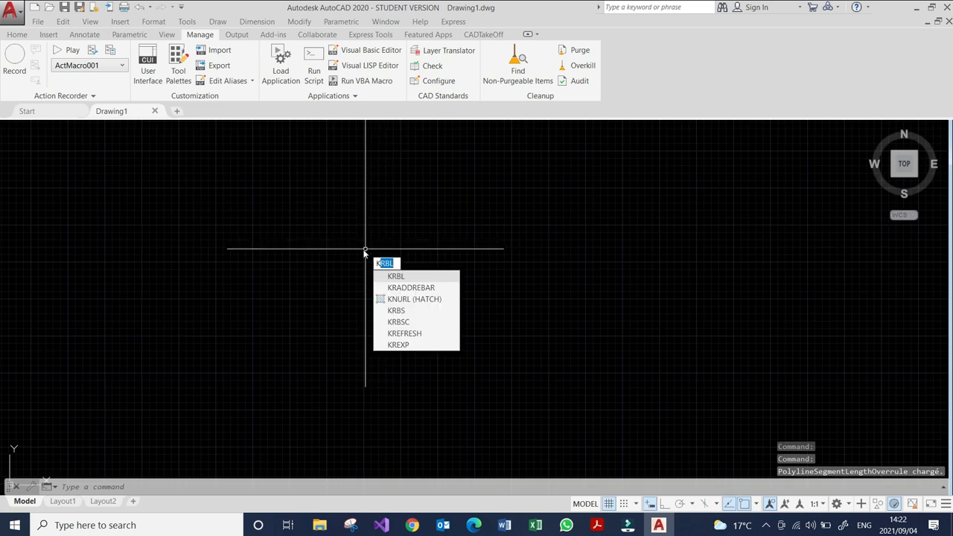
{"action": "type", "text": "Ke"}
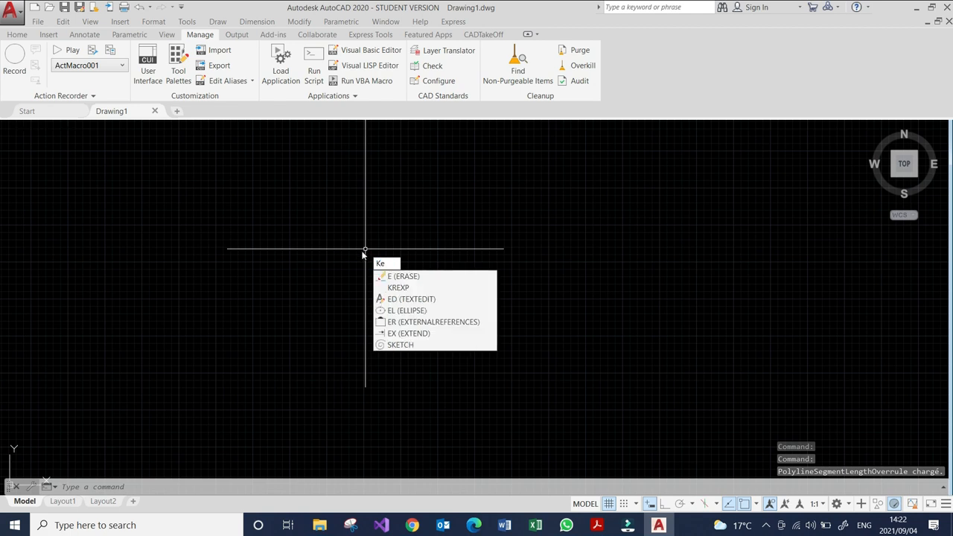
{"action": "type", "text": "RBL"}
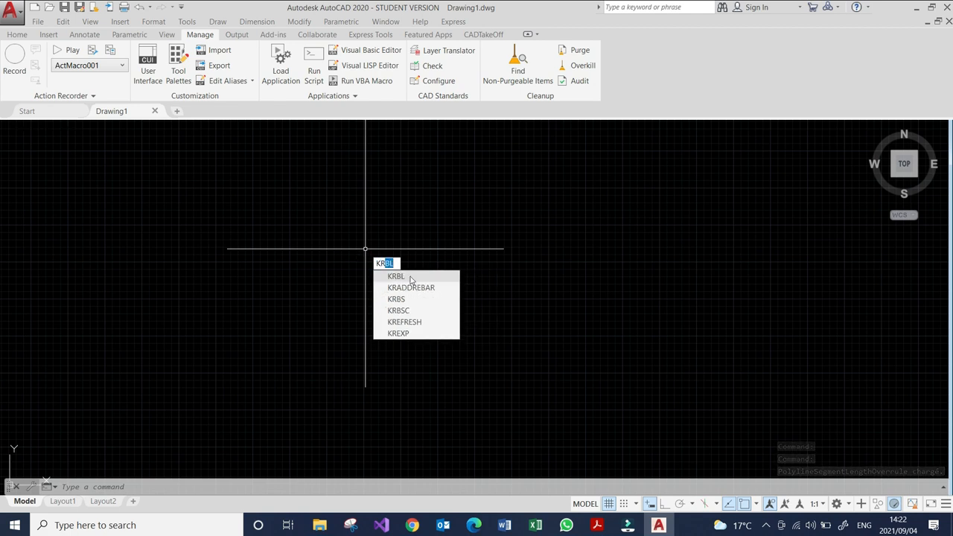
{"action": "mouse_move", "coordinate": [405, 307]}
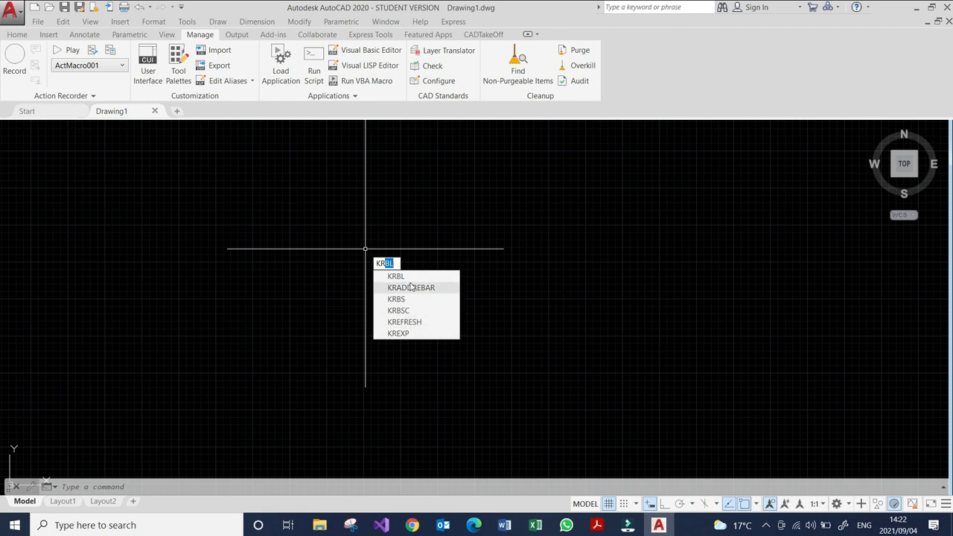
{"action": "mouse_move", "coordinate": [410, 289]}
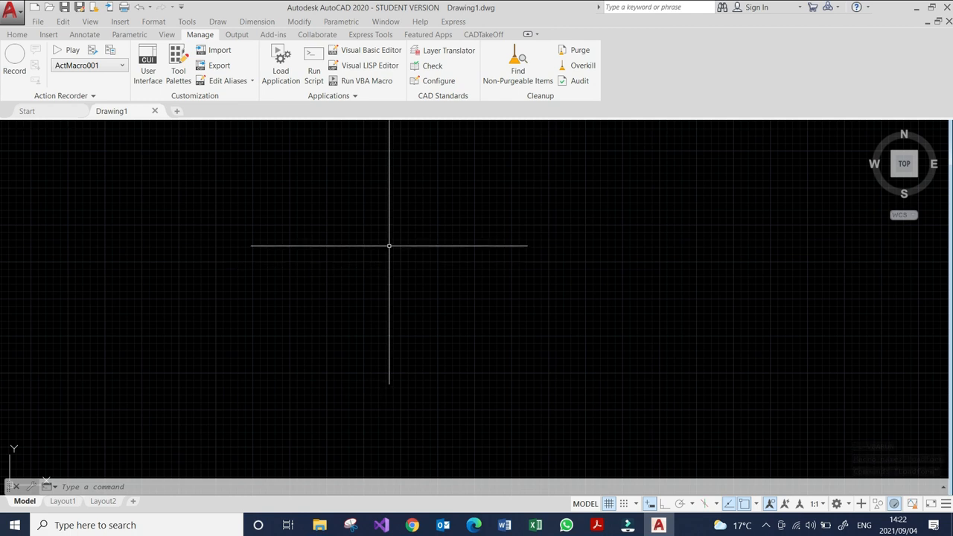
{"action": "mouse_move", "coordinate": [387, 239]}
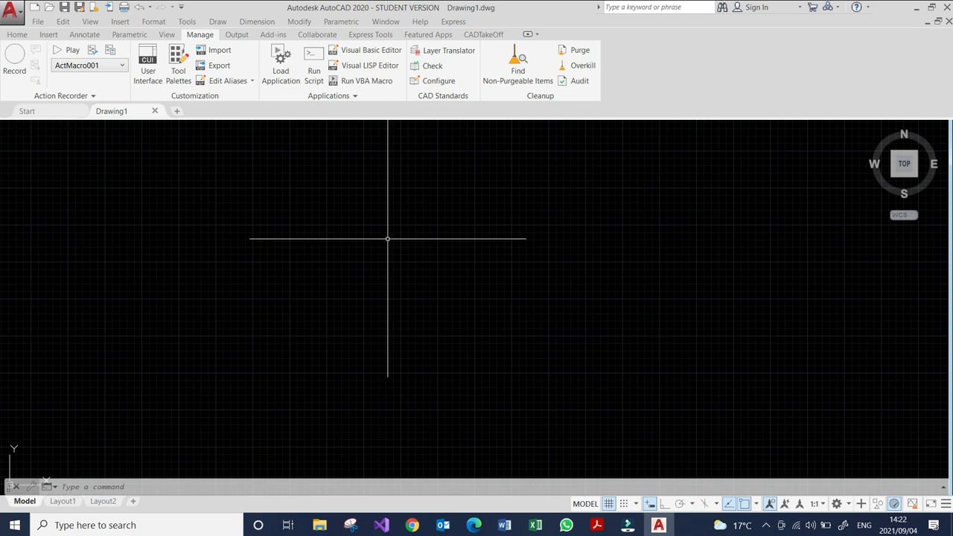
{"action": "type", "text": "RK"}
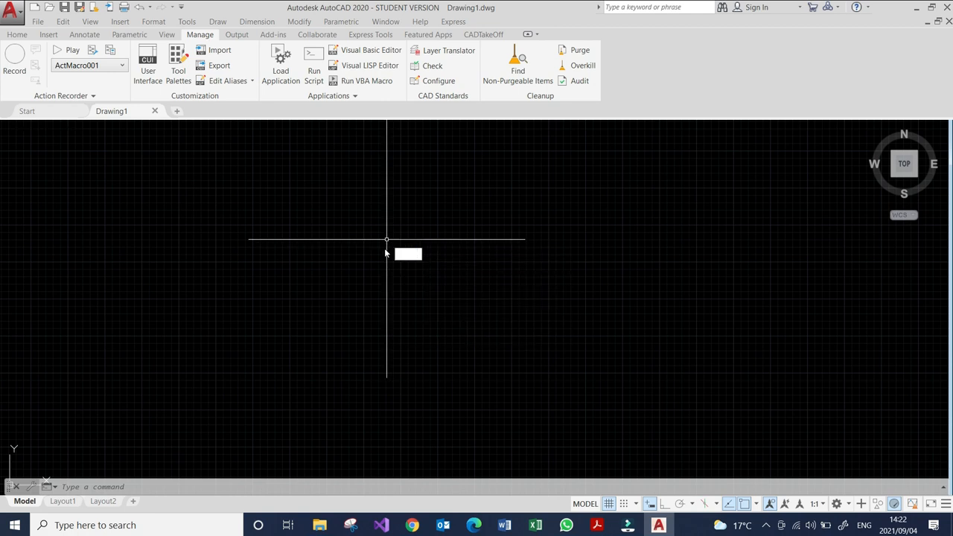
{"action": "type", "text": "KRADDREBAR"}
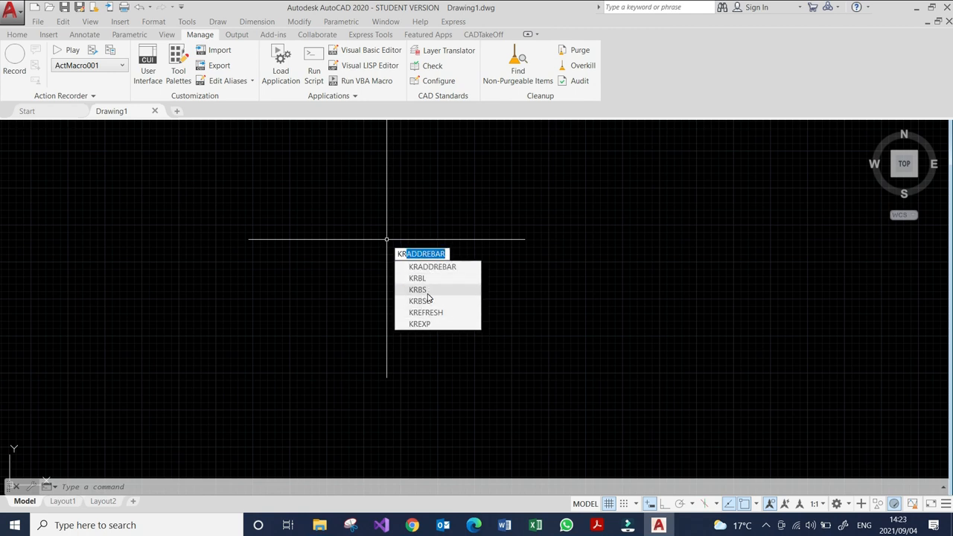
{"action": "mouse_move", "coordinate": [429, 324]}
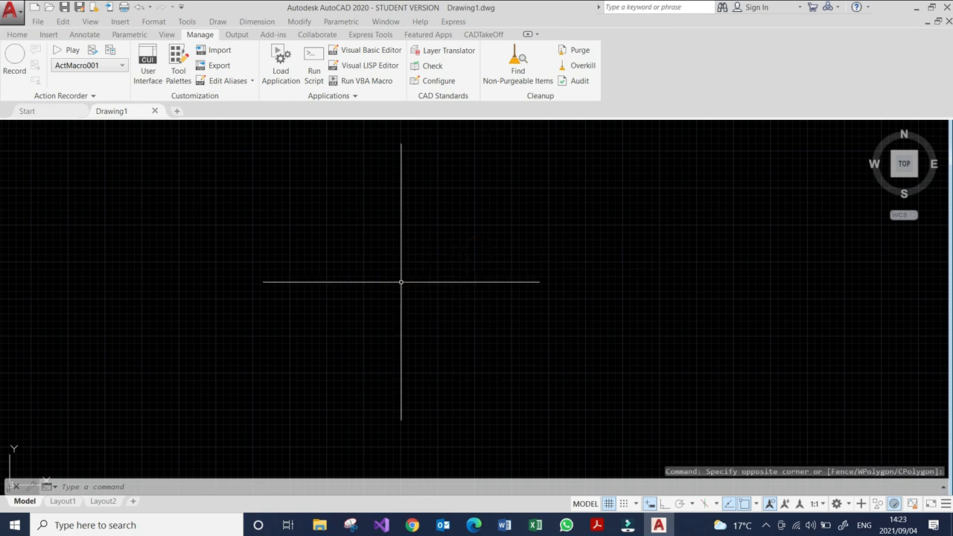
{"action": "mouse_move", "coordinate": [398, 291]}
{"action": "type", "text": "c"}
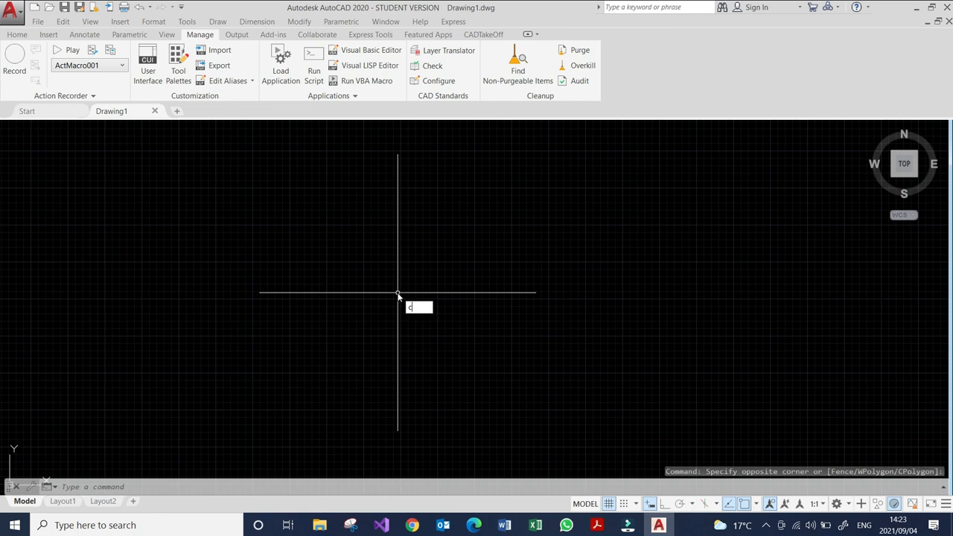
Run CUILOAD and browse its file picker up to C:\K-rebar
{"action": "type", "text": "UILOAD"}
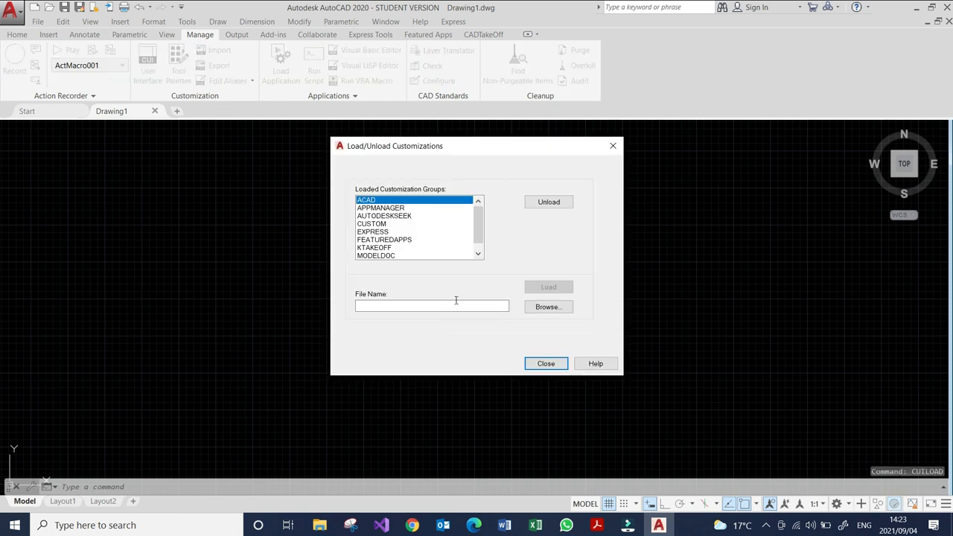
{"action": "mouse_move", "coordinate": [455, 270]}
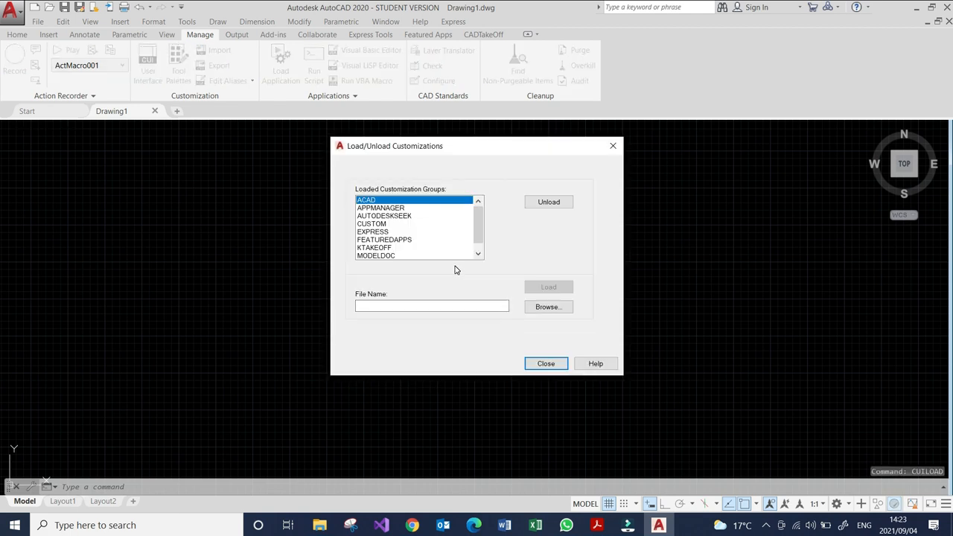
{"action": "left_click", "coordinate": [478, 253]}
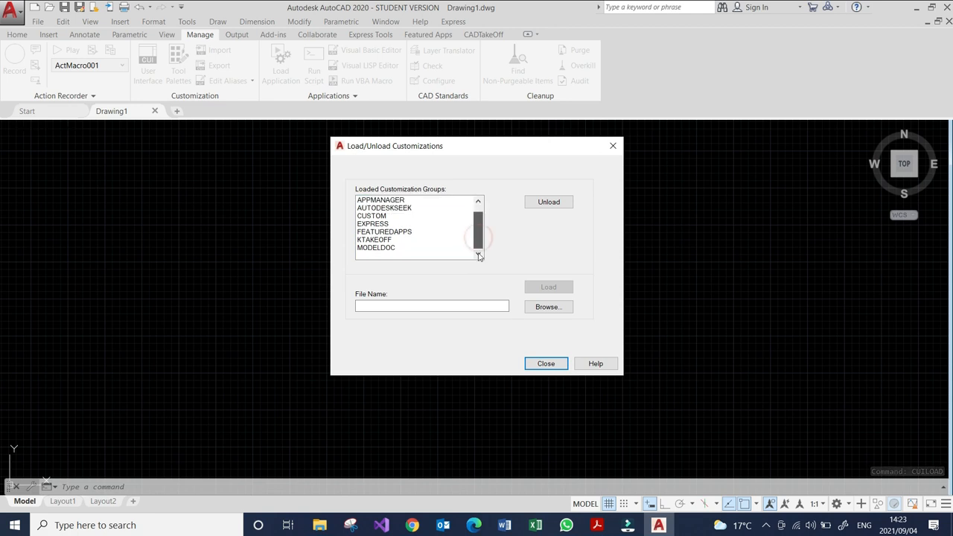
{"action": "mouse_move", "coordinate": [548, 307]}
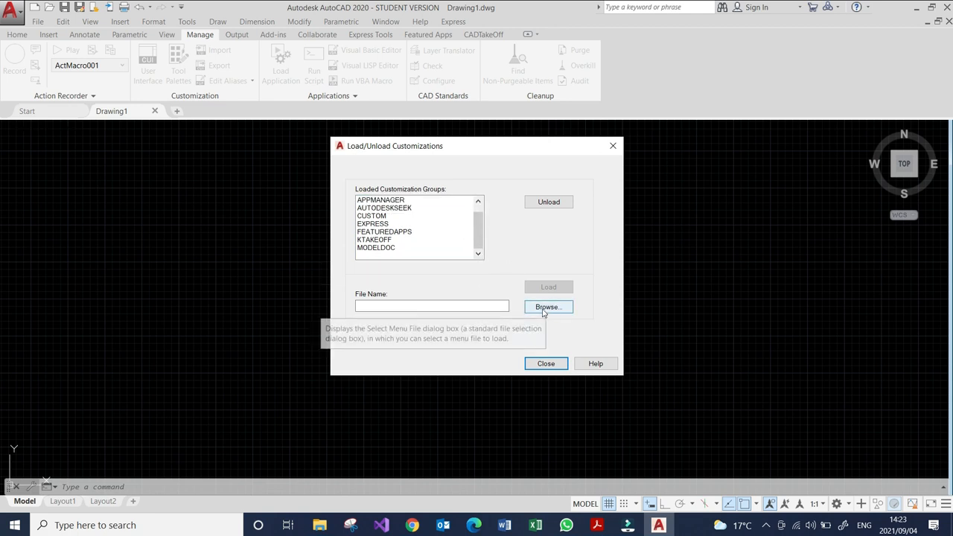
{"action": "left_click", "coordinate": [548, 307]}
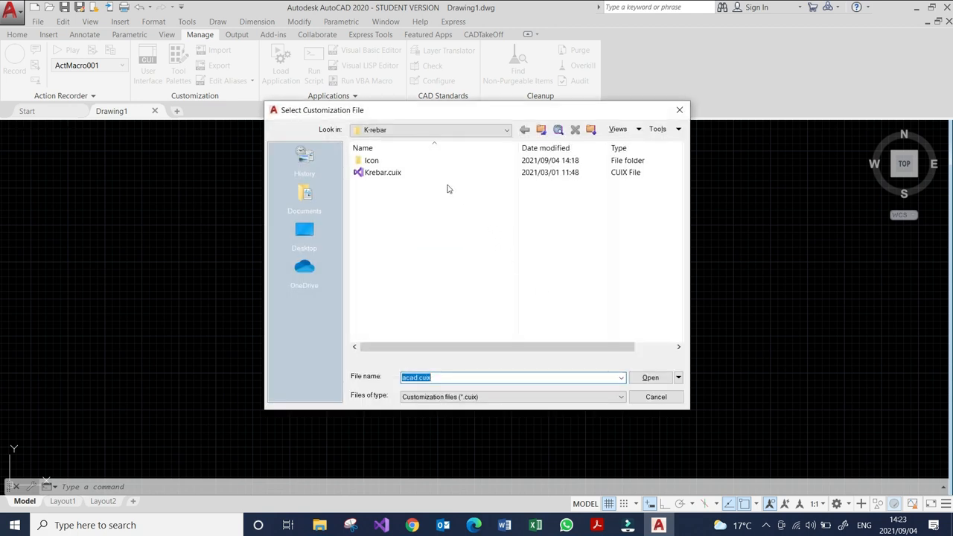
{"action": "mouse_move", "coordinate": [525, 128]}
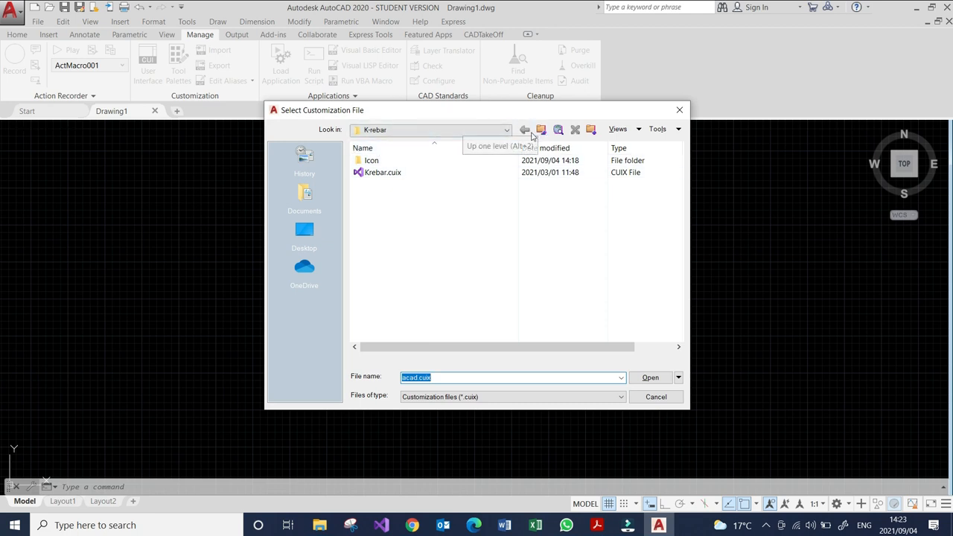
{"action": "mouse_move", "coordinate": [303, 231]}
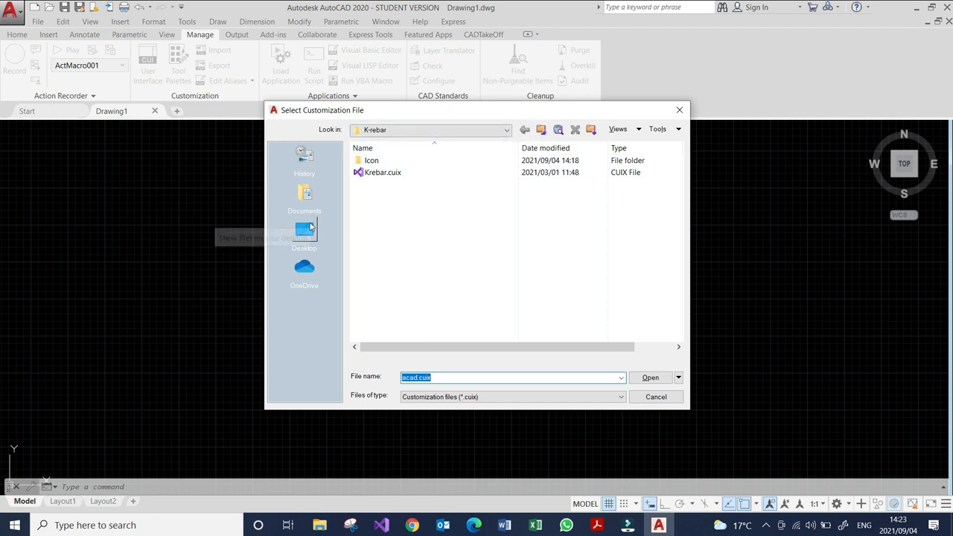
{"action": "left_click", "coordinate": [542, 128]}
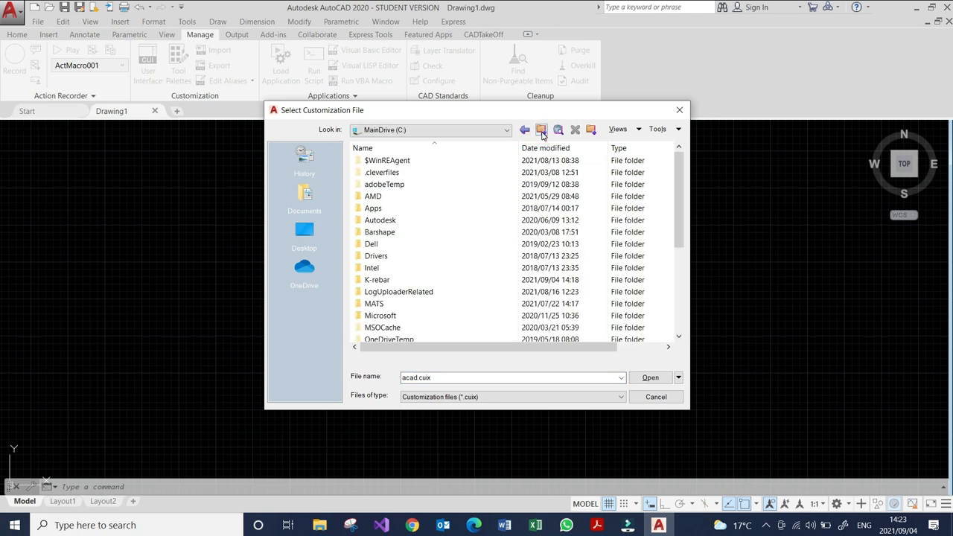
{"action": "scroll", "scroll_direction": "down", "scroll_amount": 3}
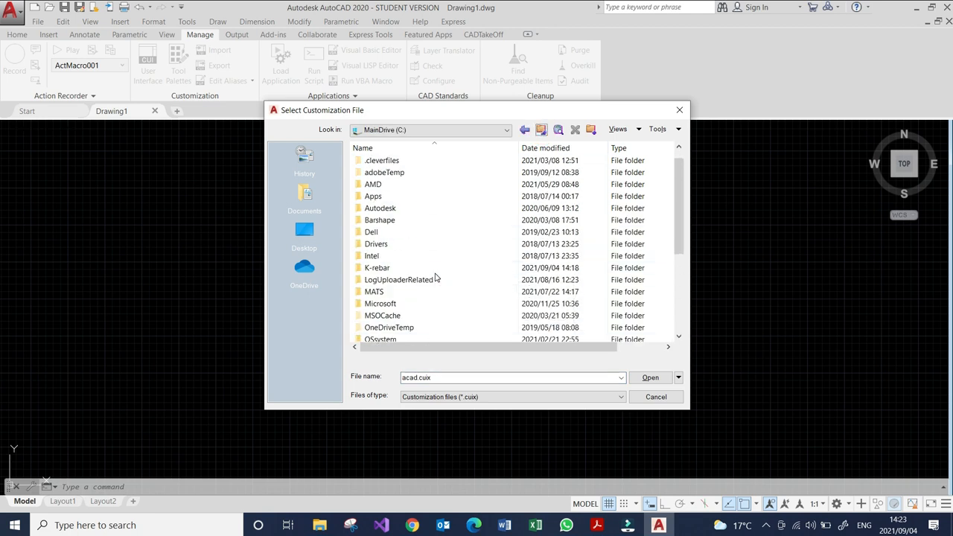
{"action": "mouse_move", "coordinate": [378, 268]}
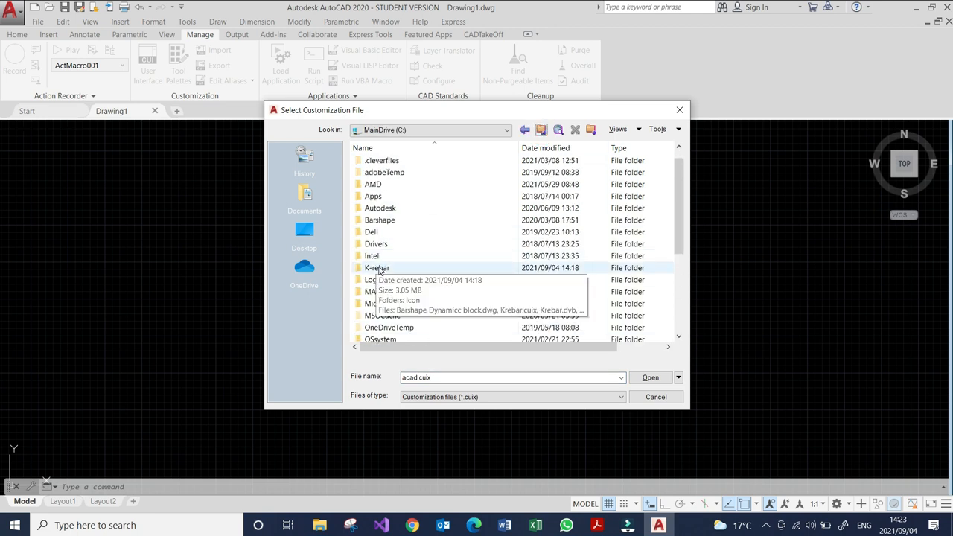
{"action": "double_click", "coordinate": [379, 268]}
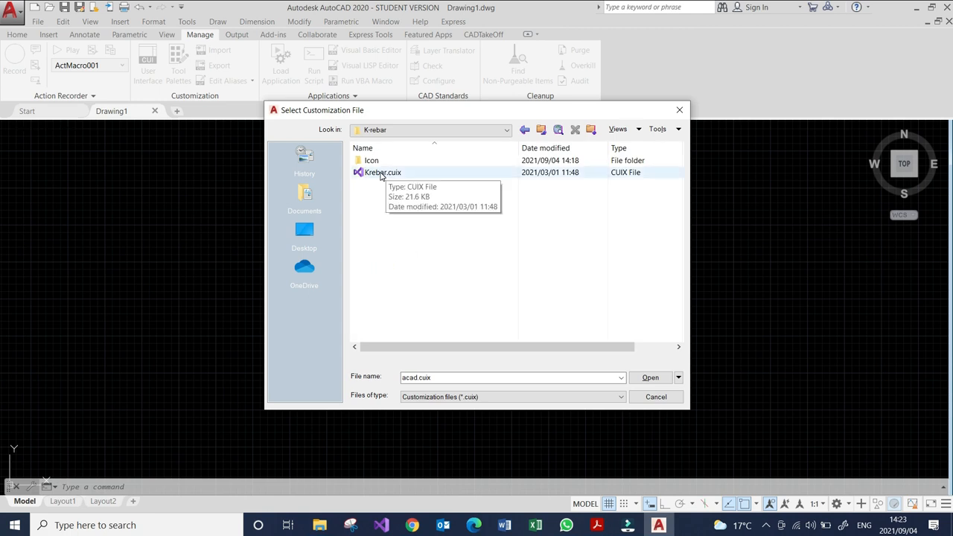
Load Krebar.cuix as the KREBAR customization group and close the loader
{"action": "left_click", "coordinate": [383, 172]}
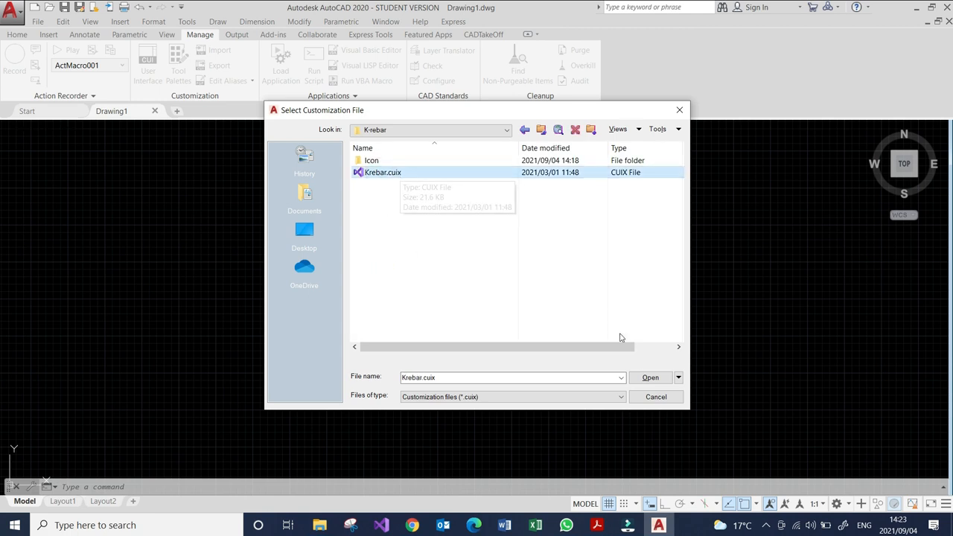
{"action": "left_click", "coordinate": [649, 379]}
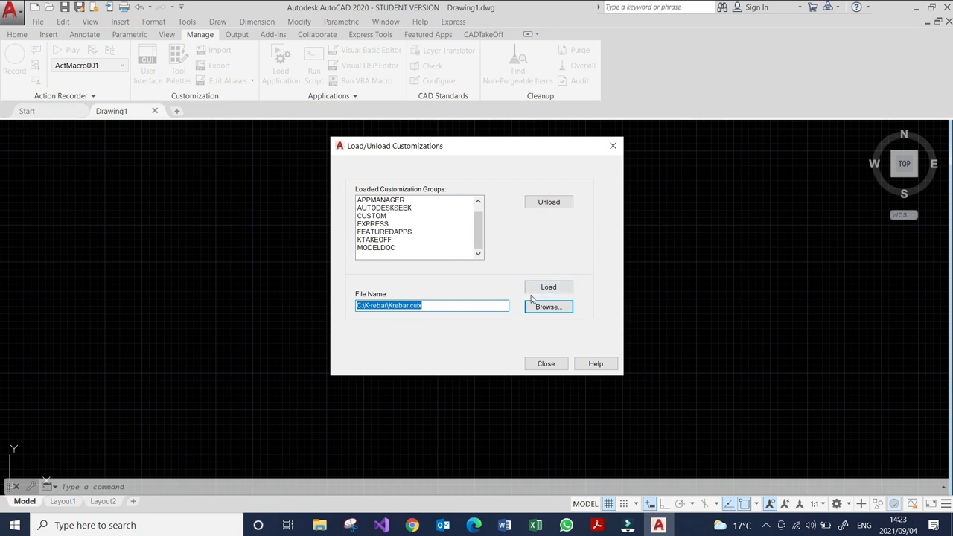
{"action": "mouse_move", "coordinate": [547, 286]}
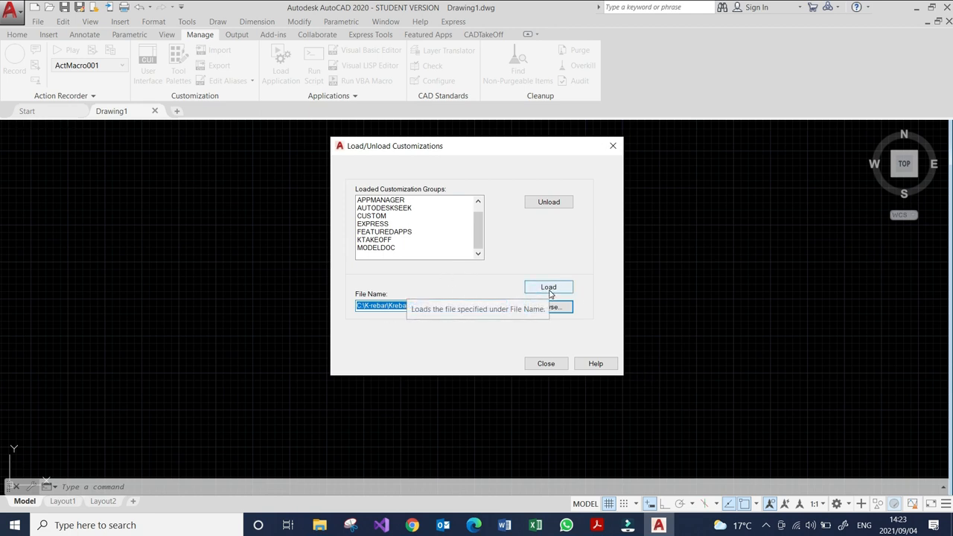
{"action": "left_click", "coordinate": [548, 286]}
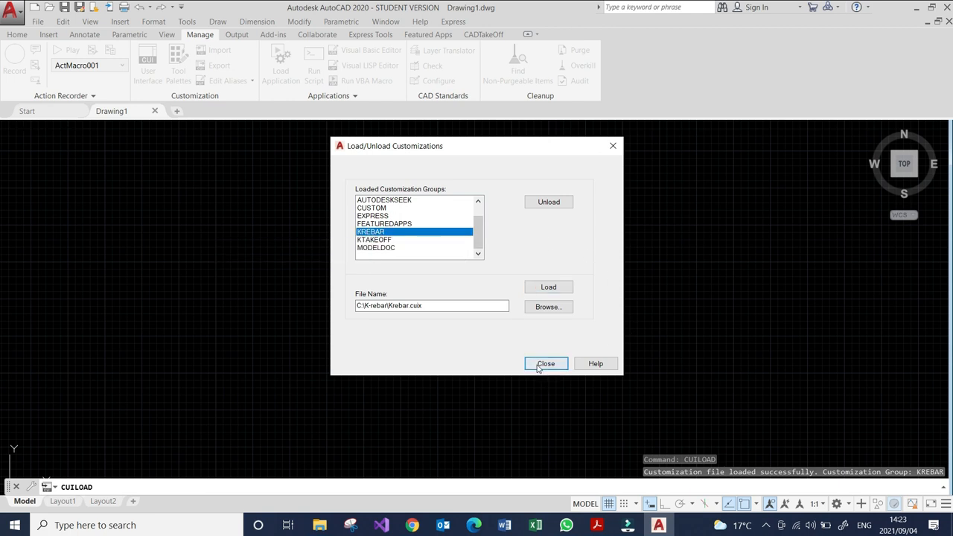
{"action": "left_click", "coordinate": [545, 364]}
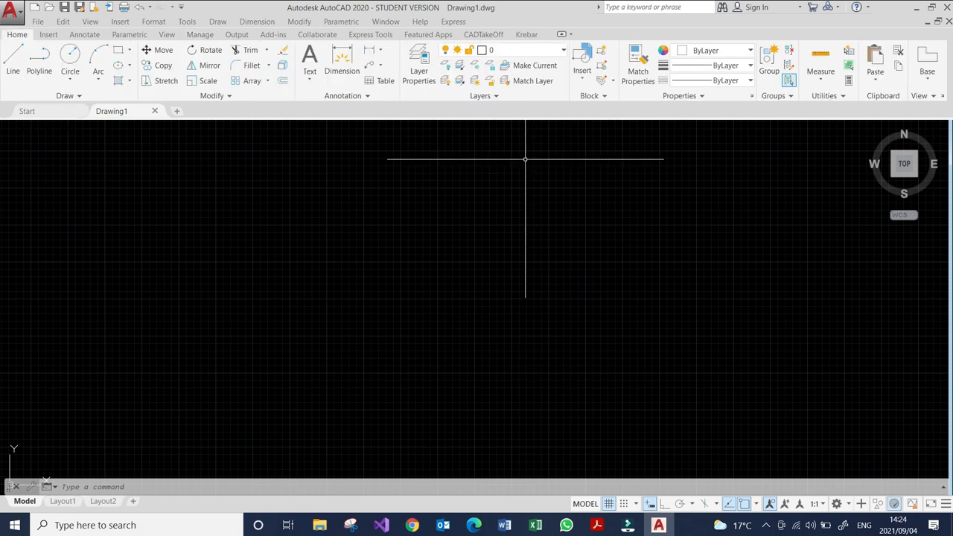
Try the Krebar tab's Settings and Add Rebar tools, ending the Visual Basic run-time error
{"action": "left_click", "coordinate": [524, 35]}
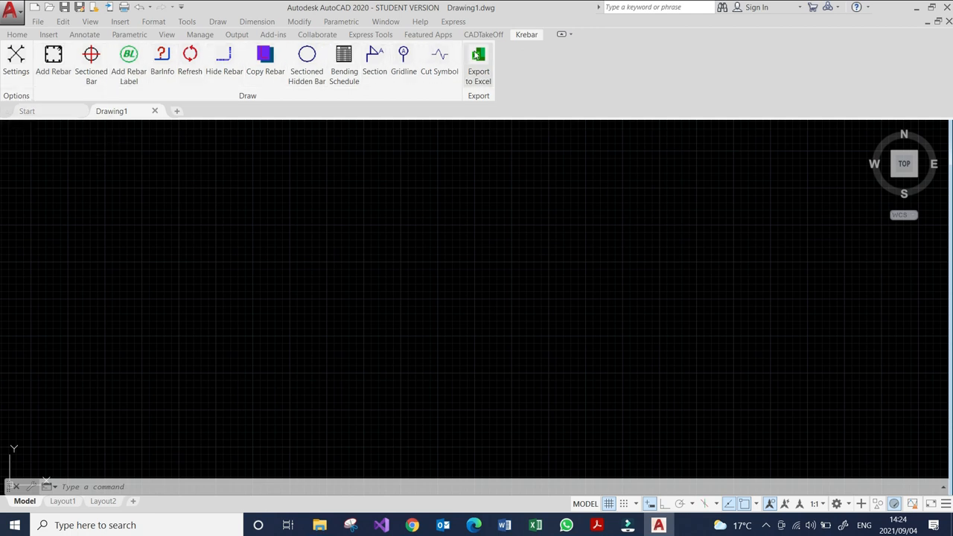
{"action": "left_click", "coordinate": [15, 59]}
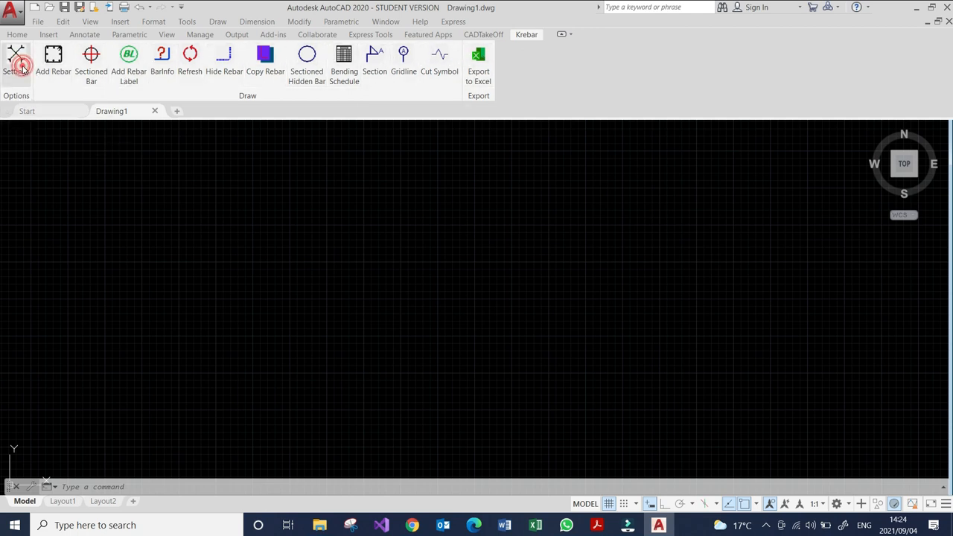
{"action": "left_click", "coordinate": [15, 62]}
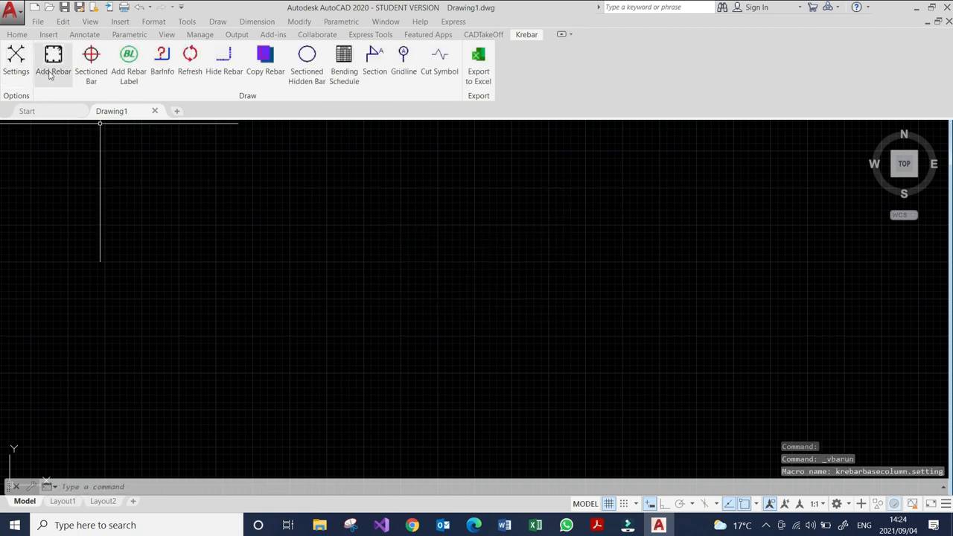
{"action": "left_click", "coordinate": [54, 59]}
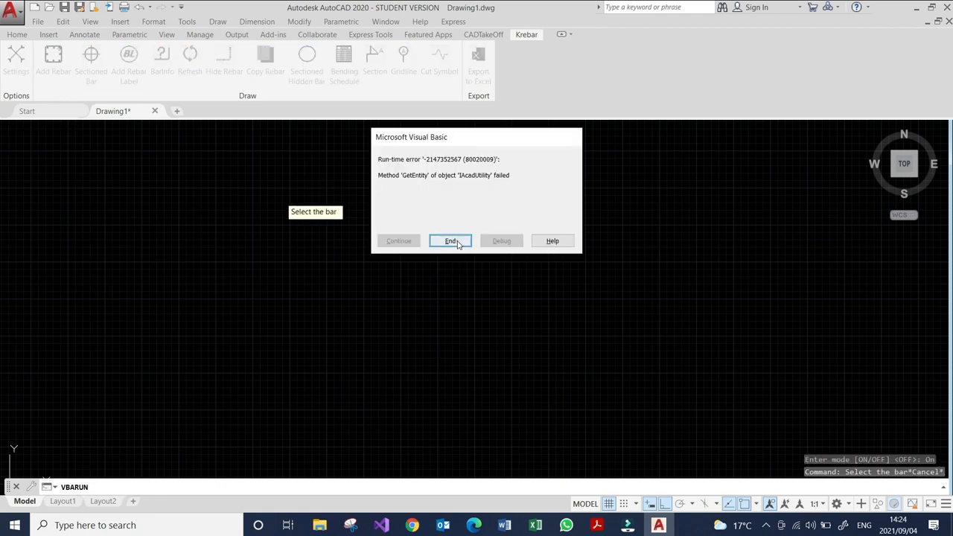
{"action": "left_click", "coordinate": [450, 241]}
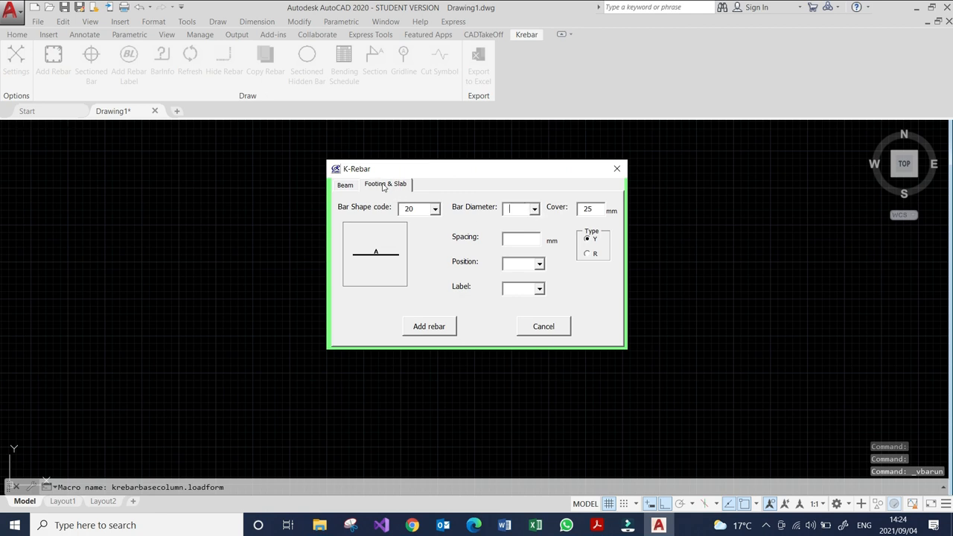
On the K-Rebar form's Beam page, set a 16 mm bar diameter for the new rebar
{"action": "left_click", "coordinate": [346, 185]}
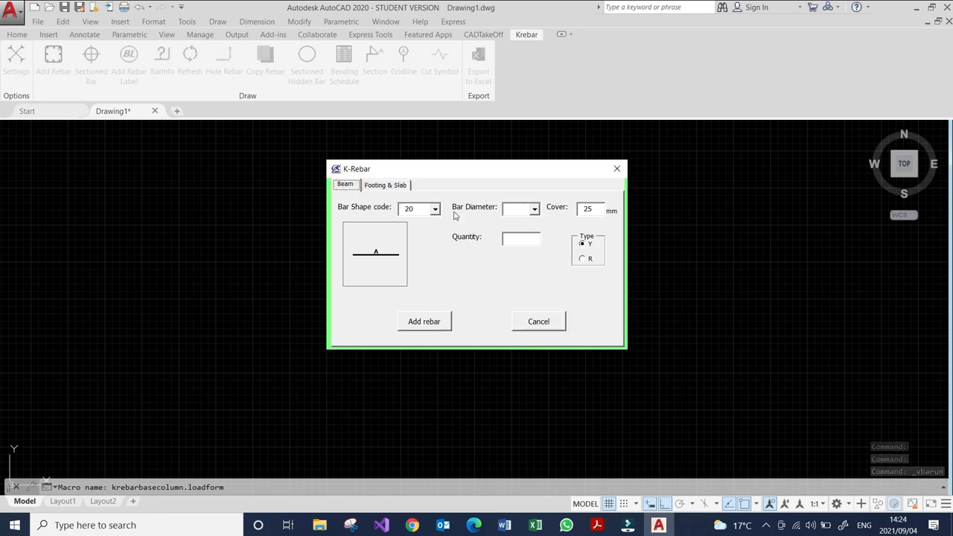
{"action": "left_click", "coordinate": [518, 209]}
{"action": "type", "text": "3"}
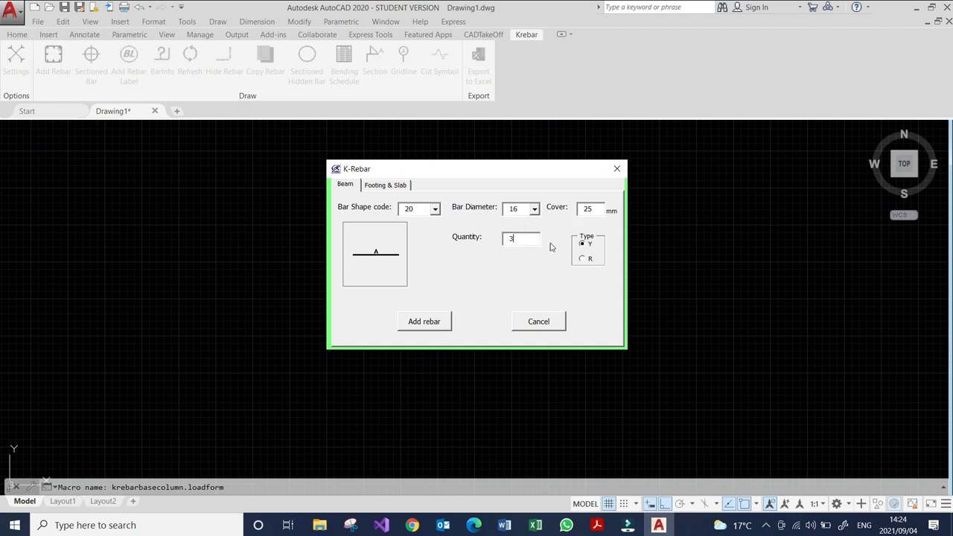
{"action": "mouse_move", "coordinate": [439, 169]}
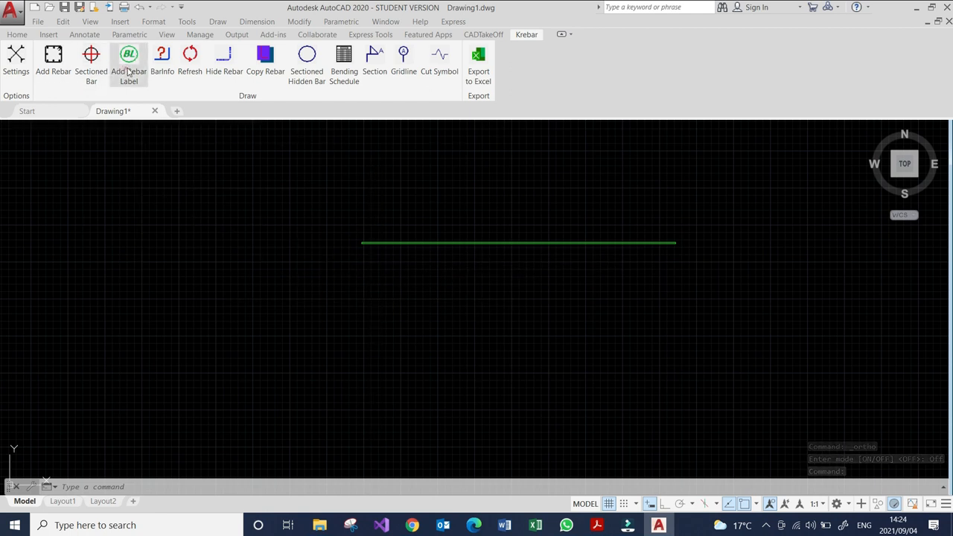
Label the green bar as a single Y16 bar, then reopen Add Rebar for the bending schedule
{"action": "left_click", "coordinate": [128, 63]}
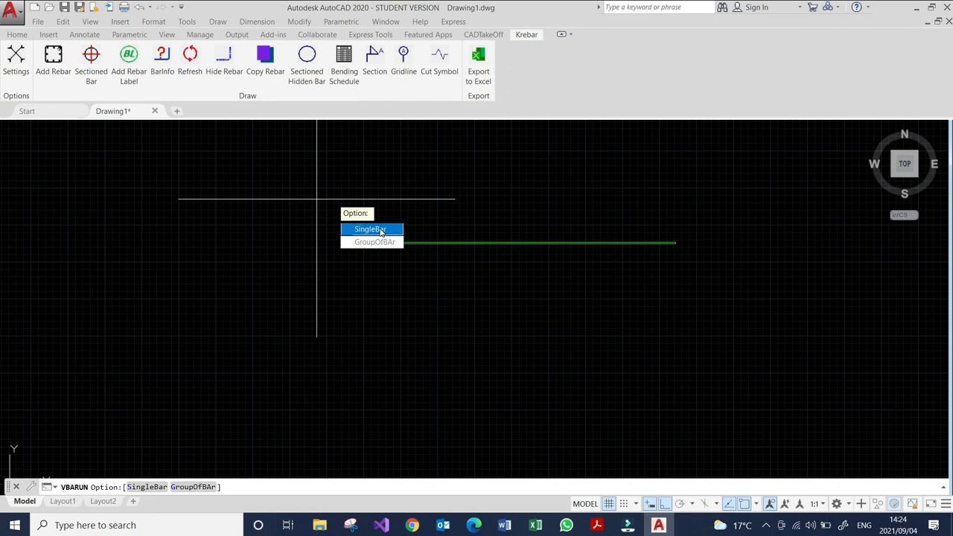
{"action": "left_click", "coordinate": [370, 229]}
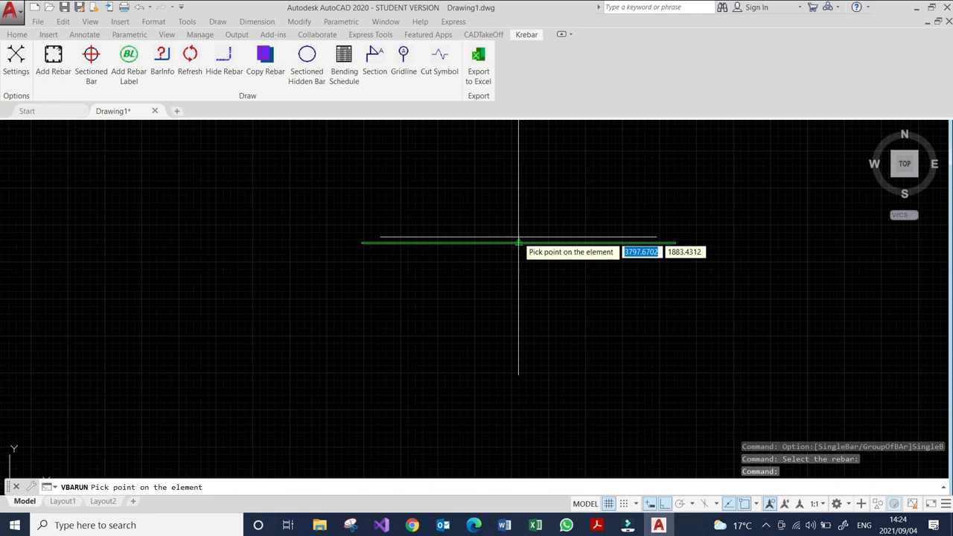
{"action": "left_click", "coordinate": [518, 241]}
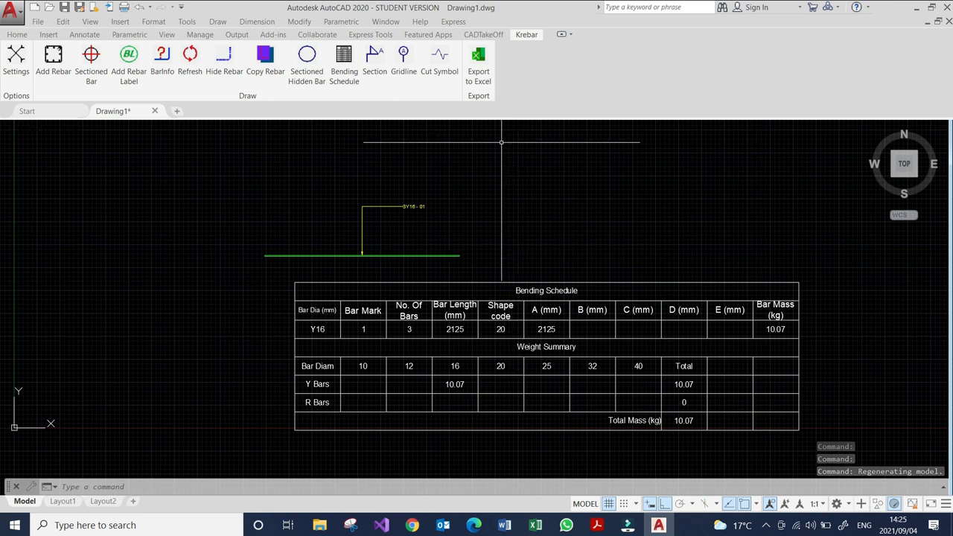
{"action": "left_click", "coordinate": [53, 60]}
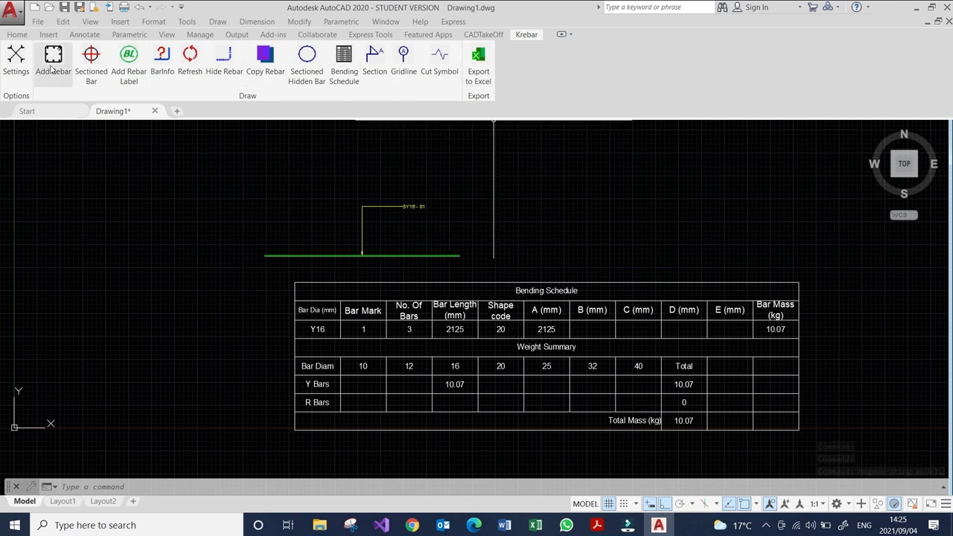